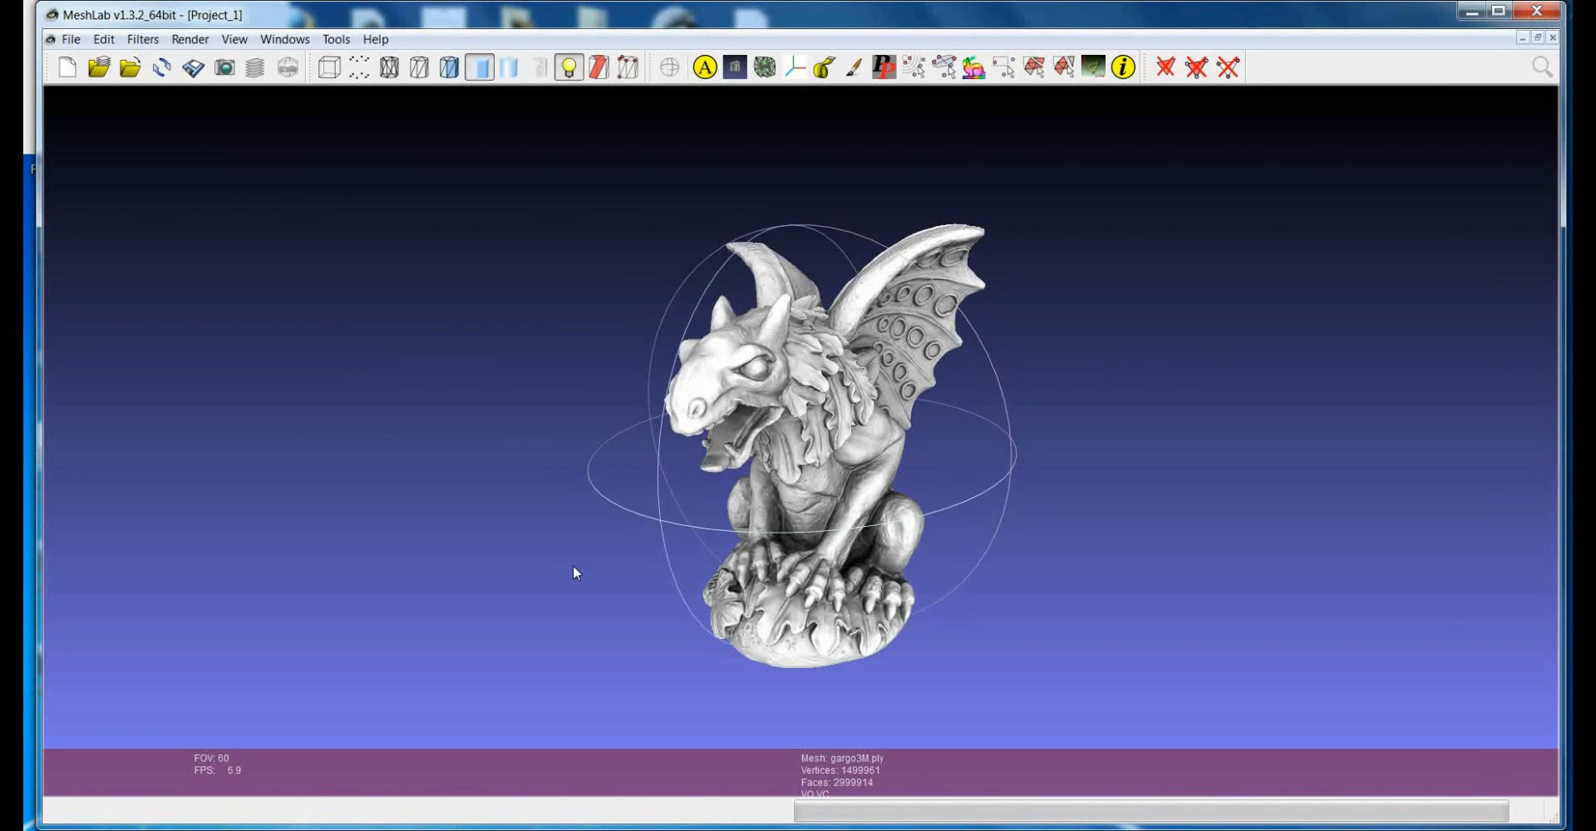
mouse_move(724, 517)
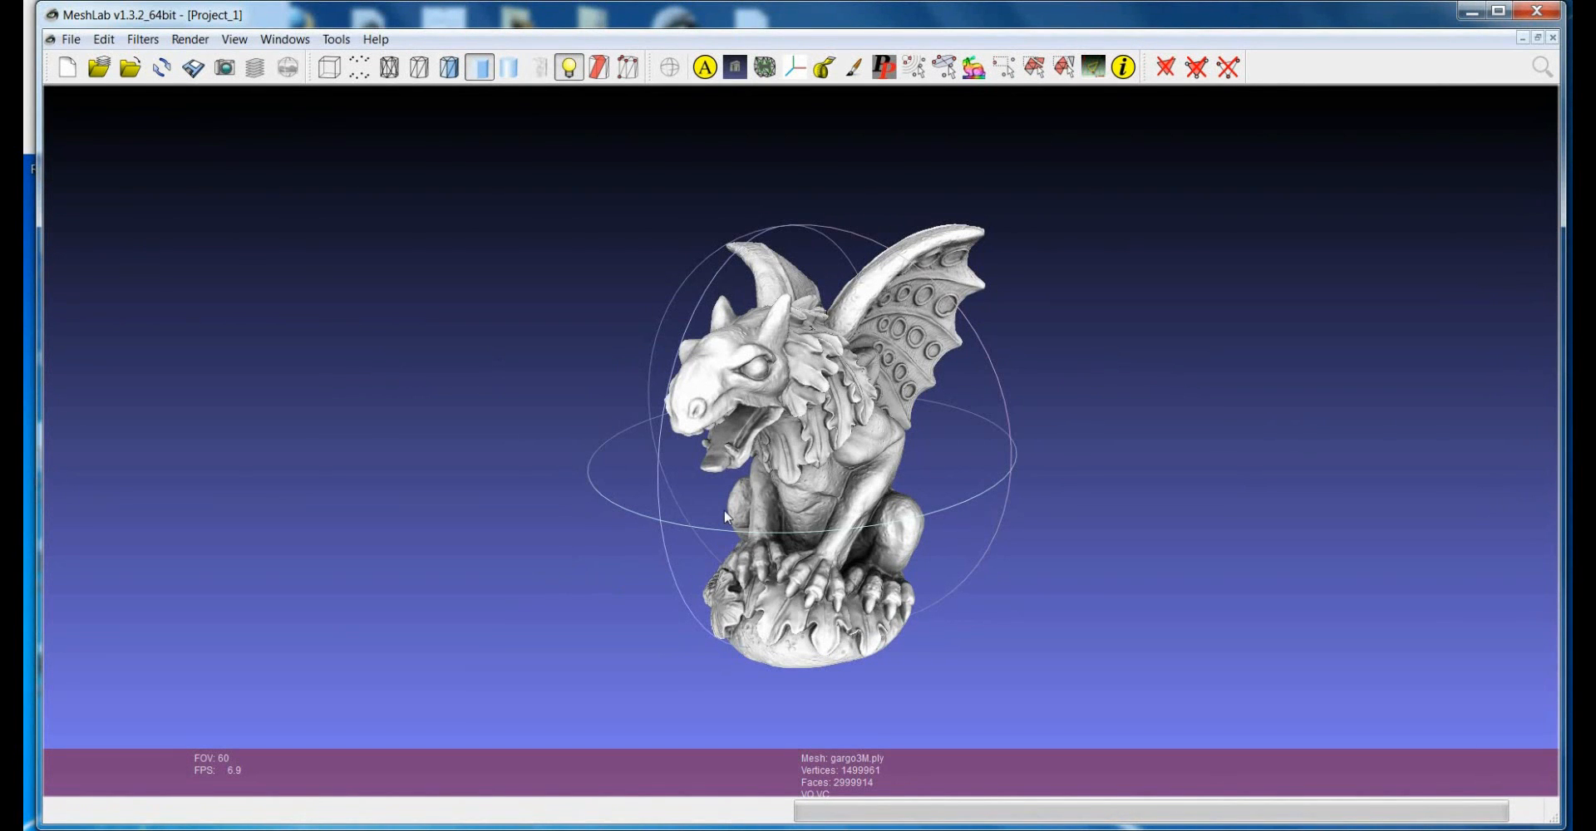
- Rotate the gargoyle mesh to view its sides and back toward the front
left_click_drag(725, 517, 799, 520)
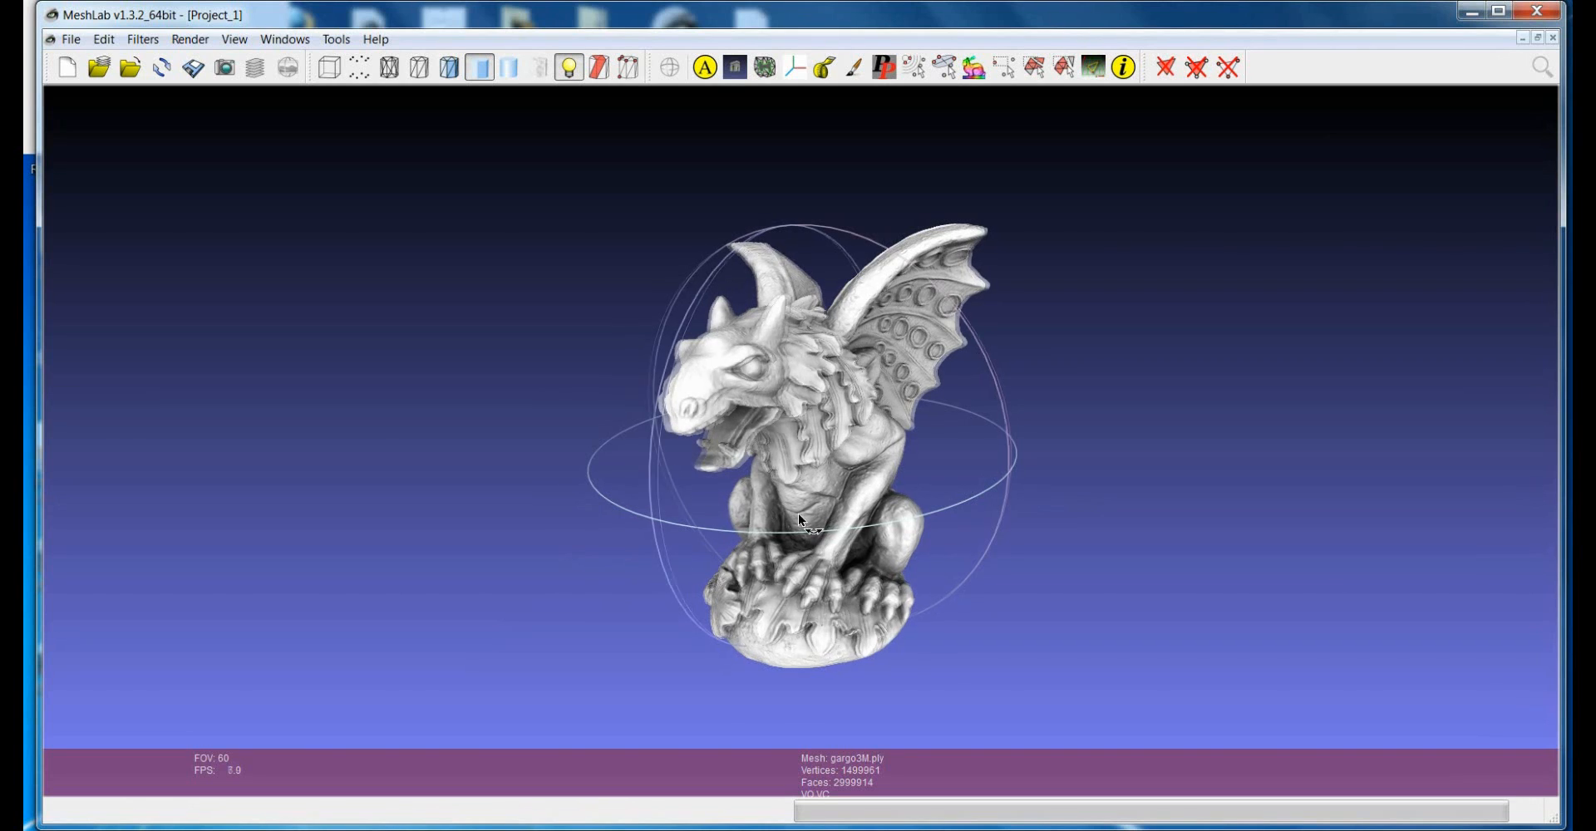
left_click_drag(804, 519, 804, 457)
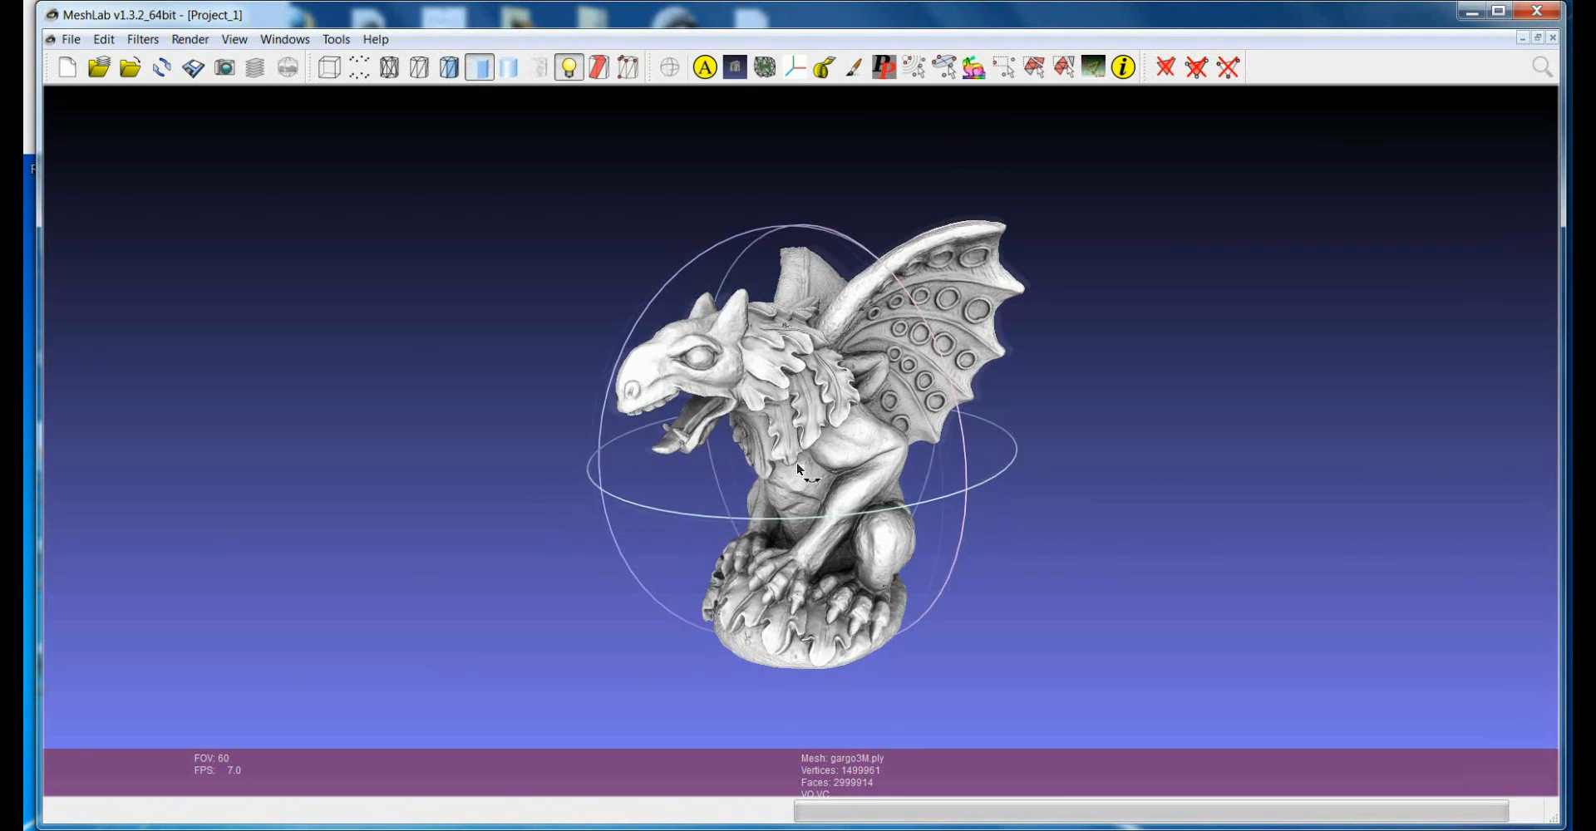
left_click_drag(800, 469, 931, 504)
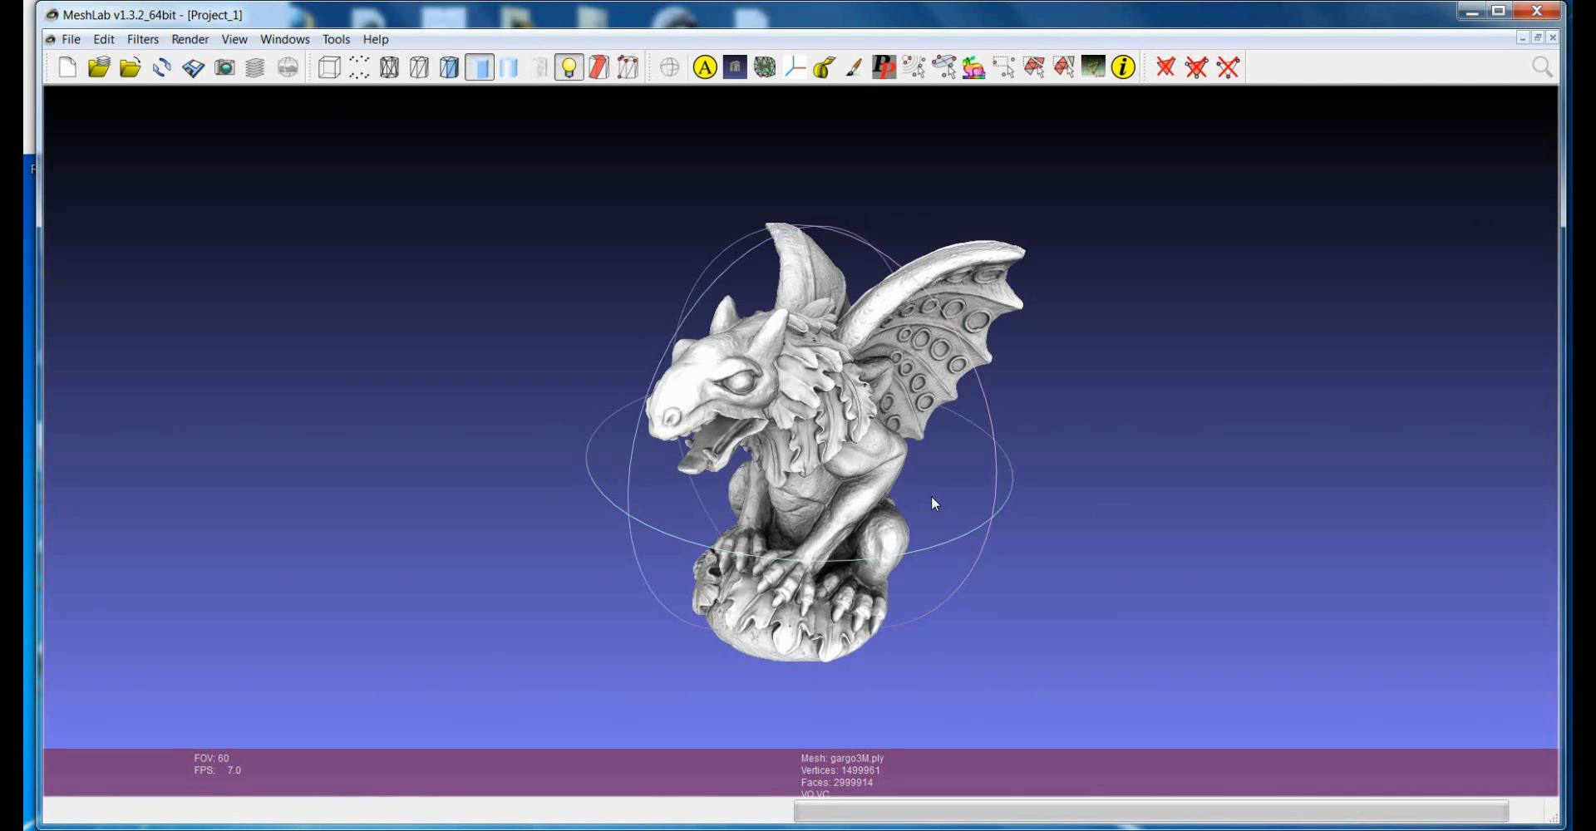
- Show the Render menu's shader list (Cook-Torrance, toon, x-ray and others)
left_click(190, 38)
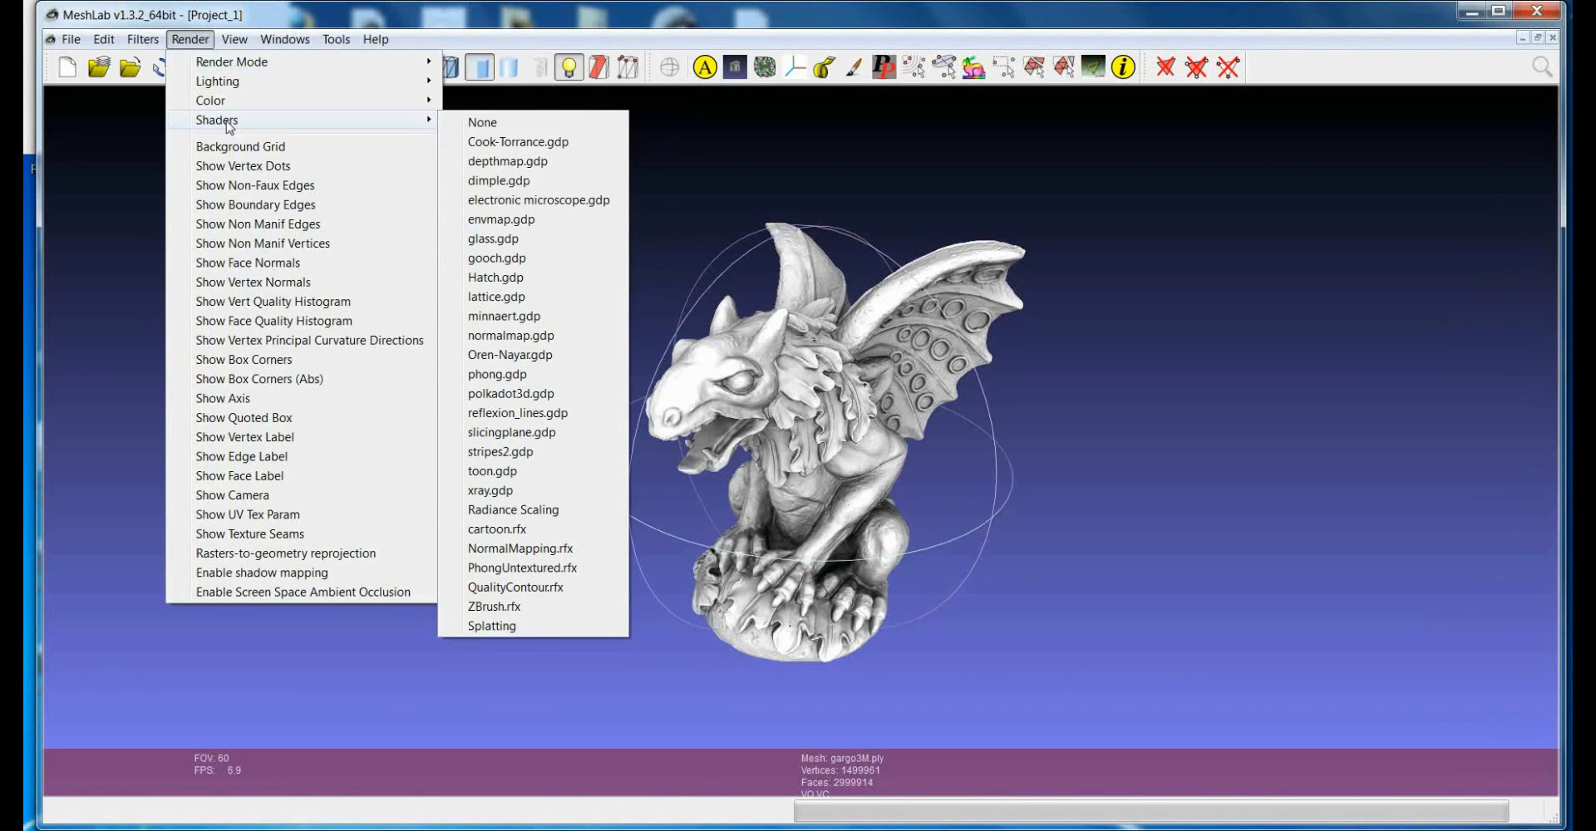
mouse_move(481, 121)
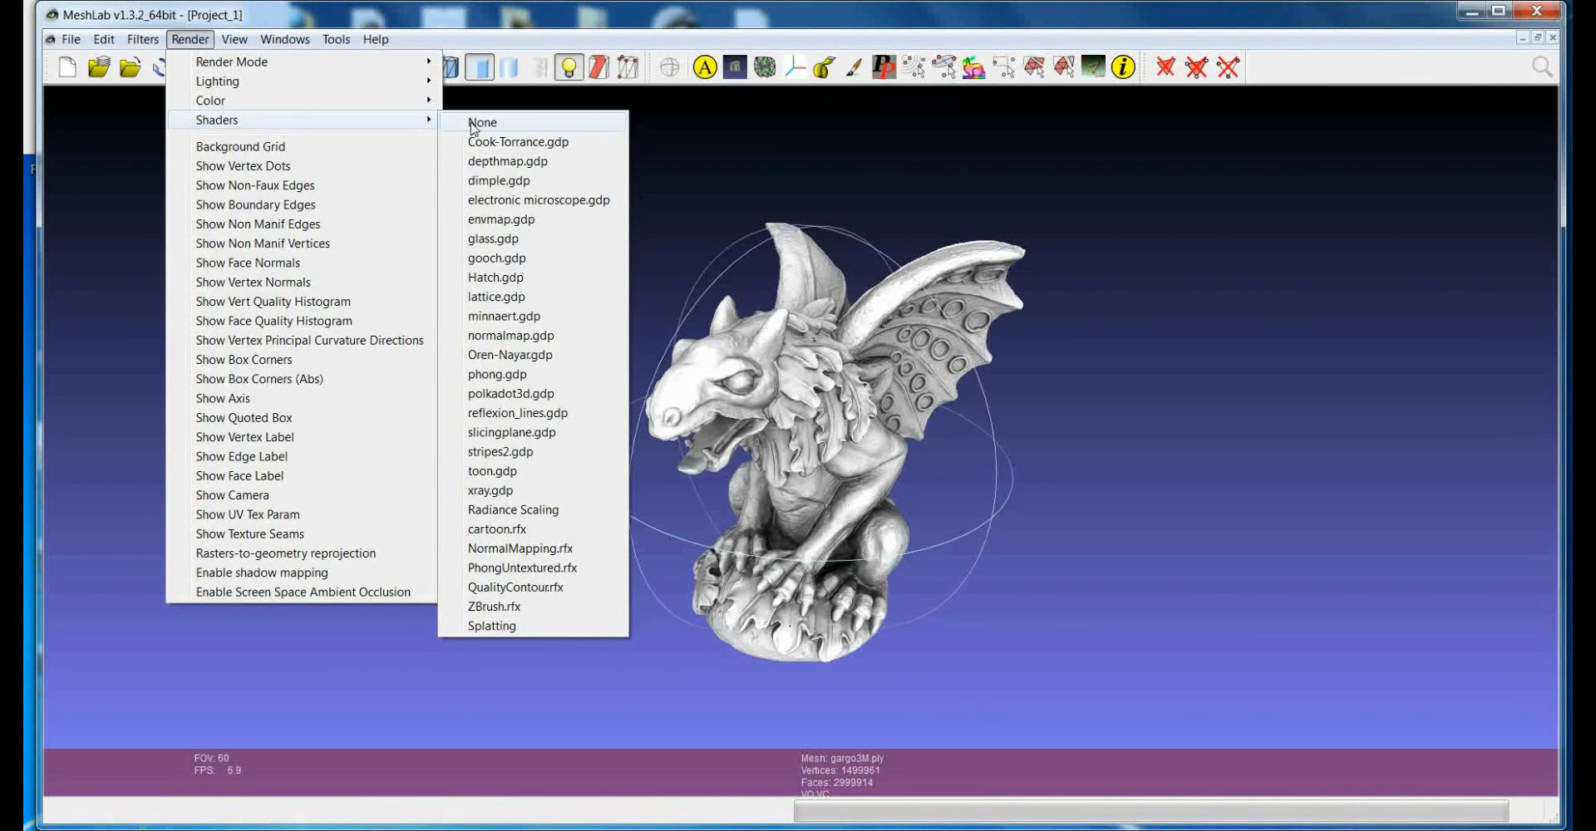
mouse_move(532, 379)
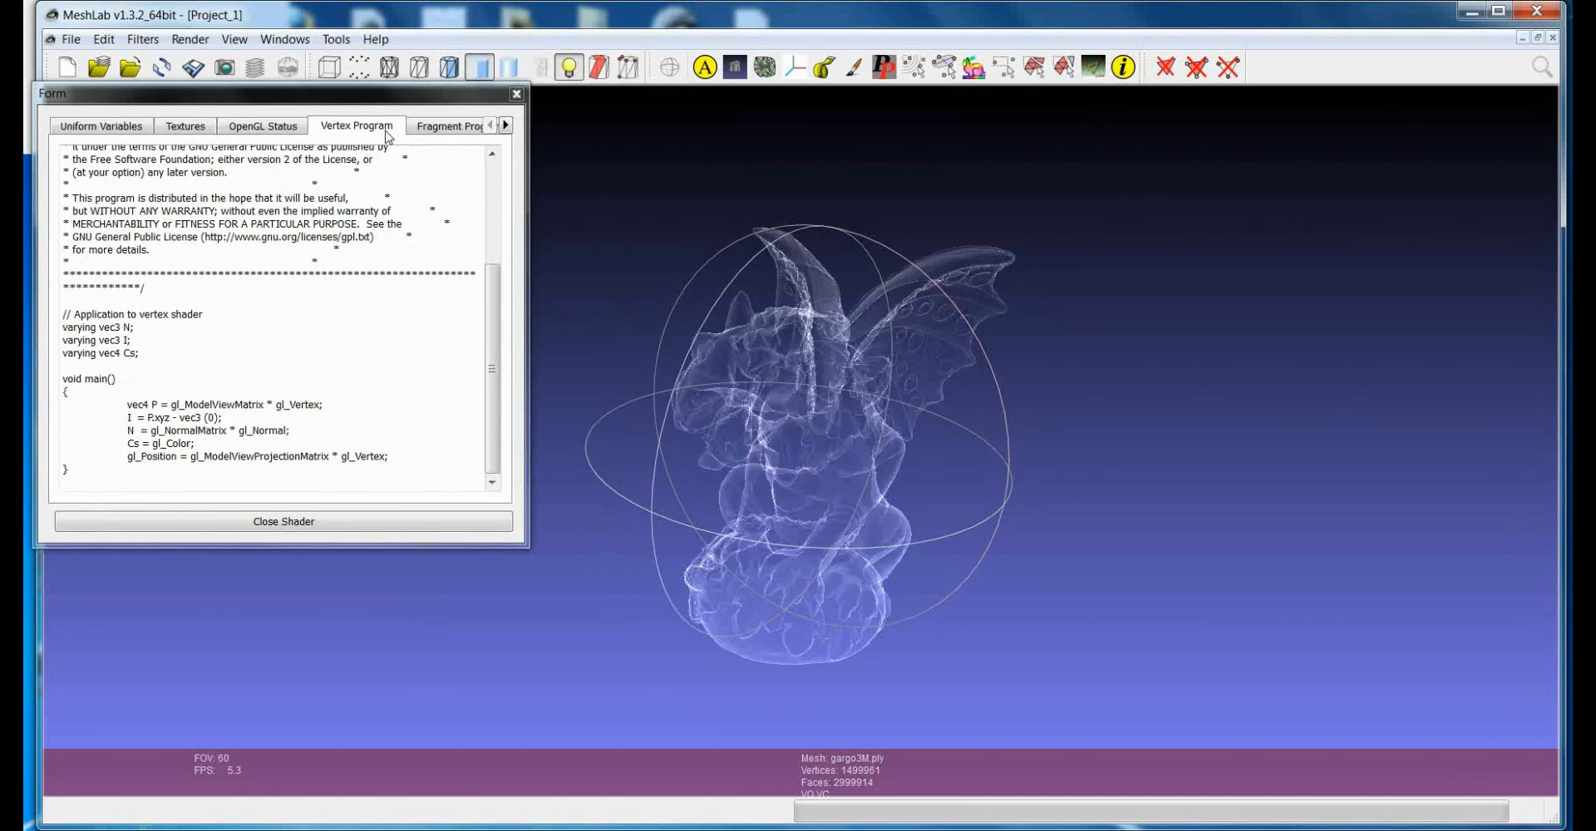
- Keep the xray.gdp shader on the gargoyle and close its shader code window
left_click_drag(285, 93, 225, 101)
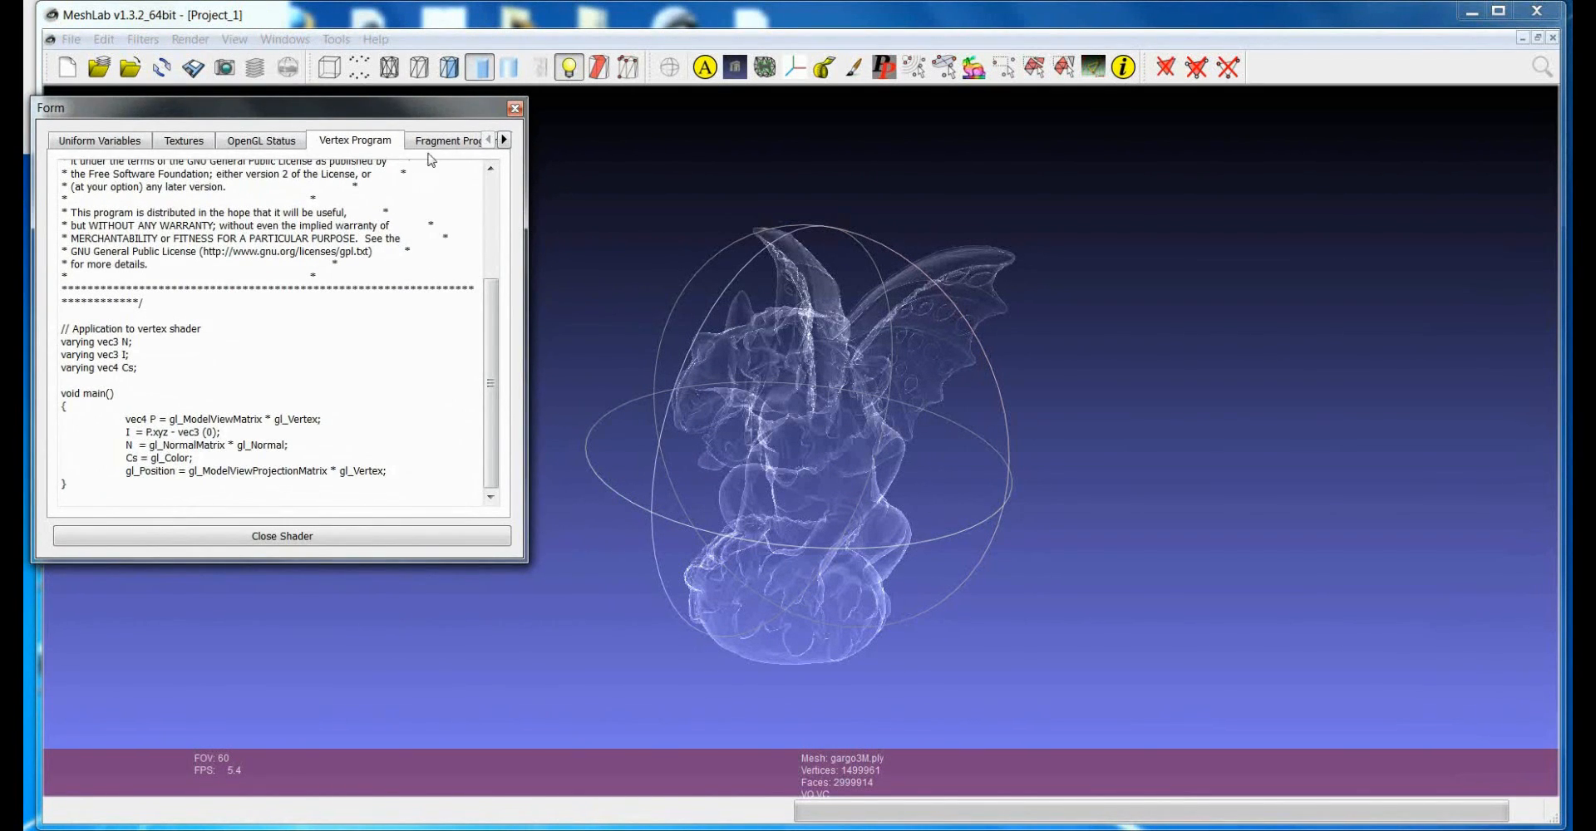
left_click(504, 140)
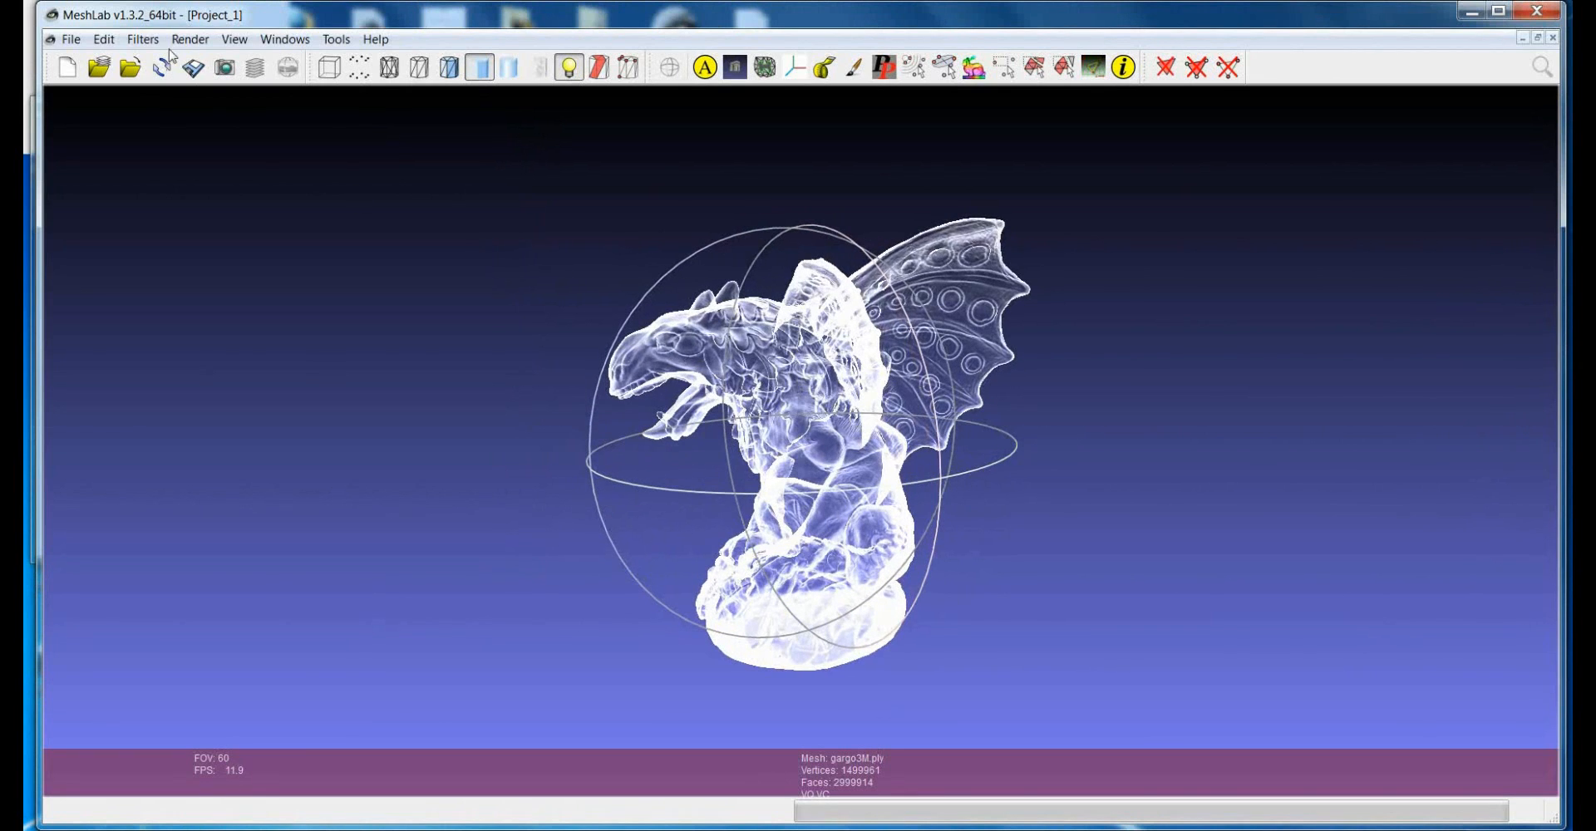
- Apply the Radiance Scaling shader and set its enhancement strength to about 0.34
left_click(189, 38)
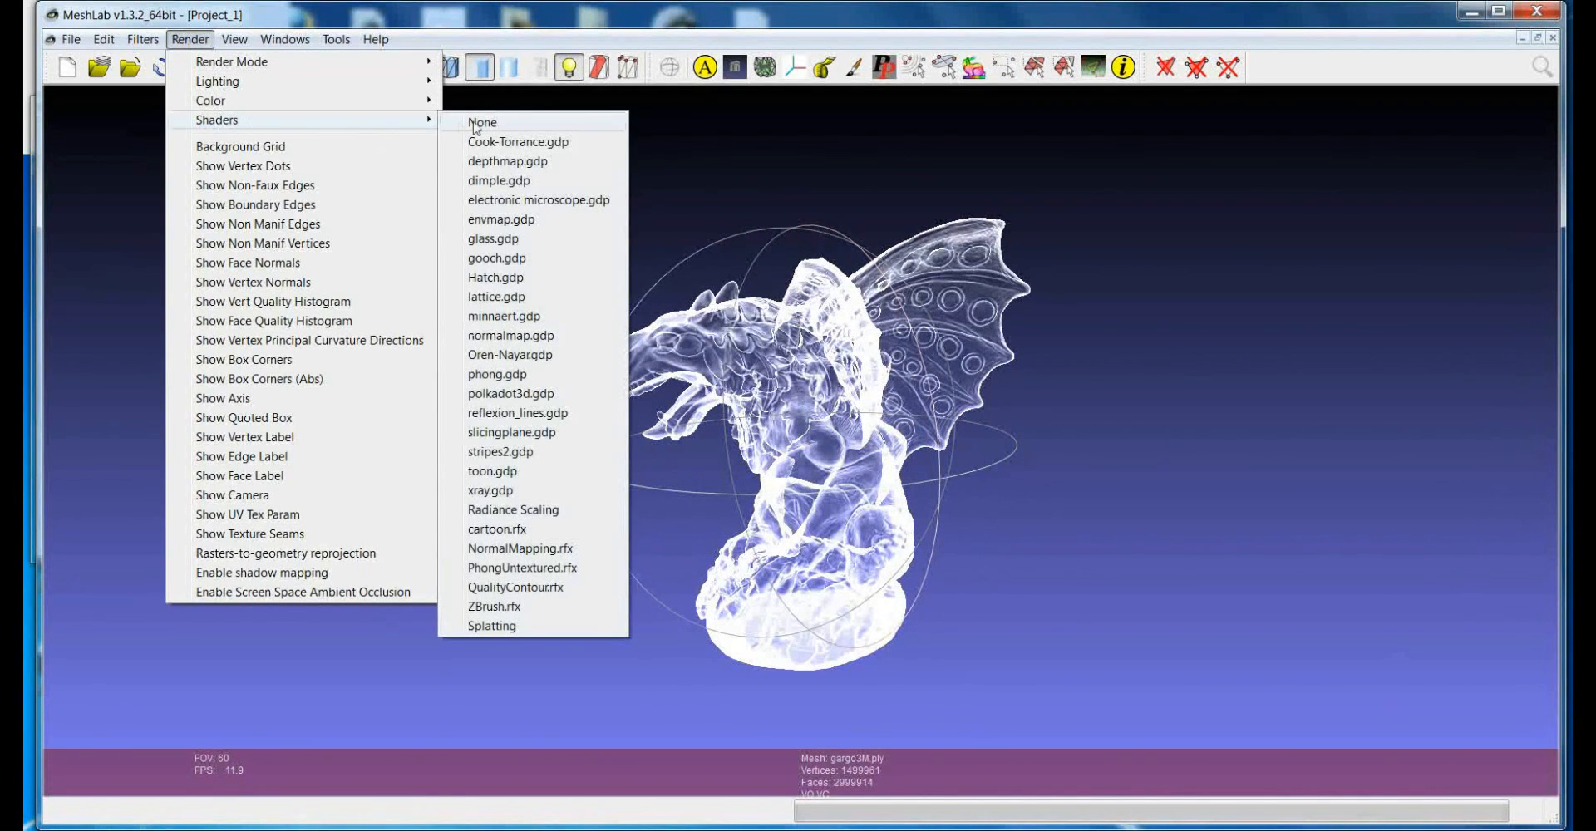
left_click(509, 510)
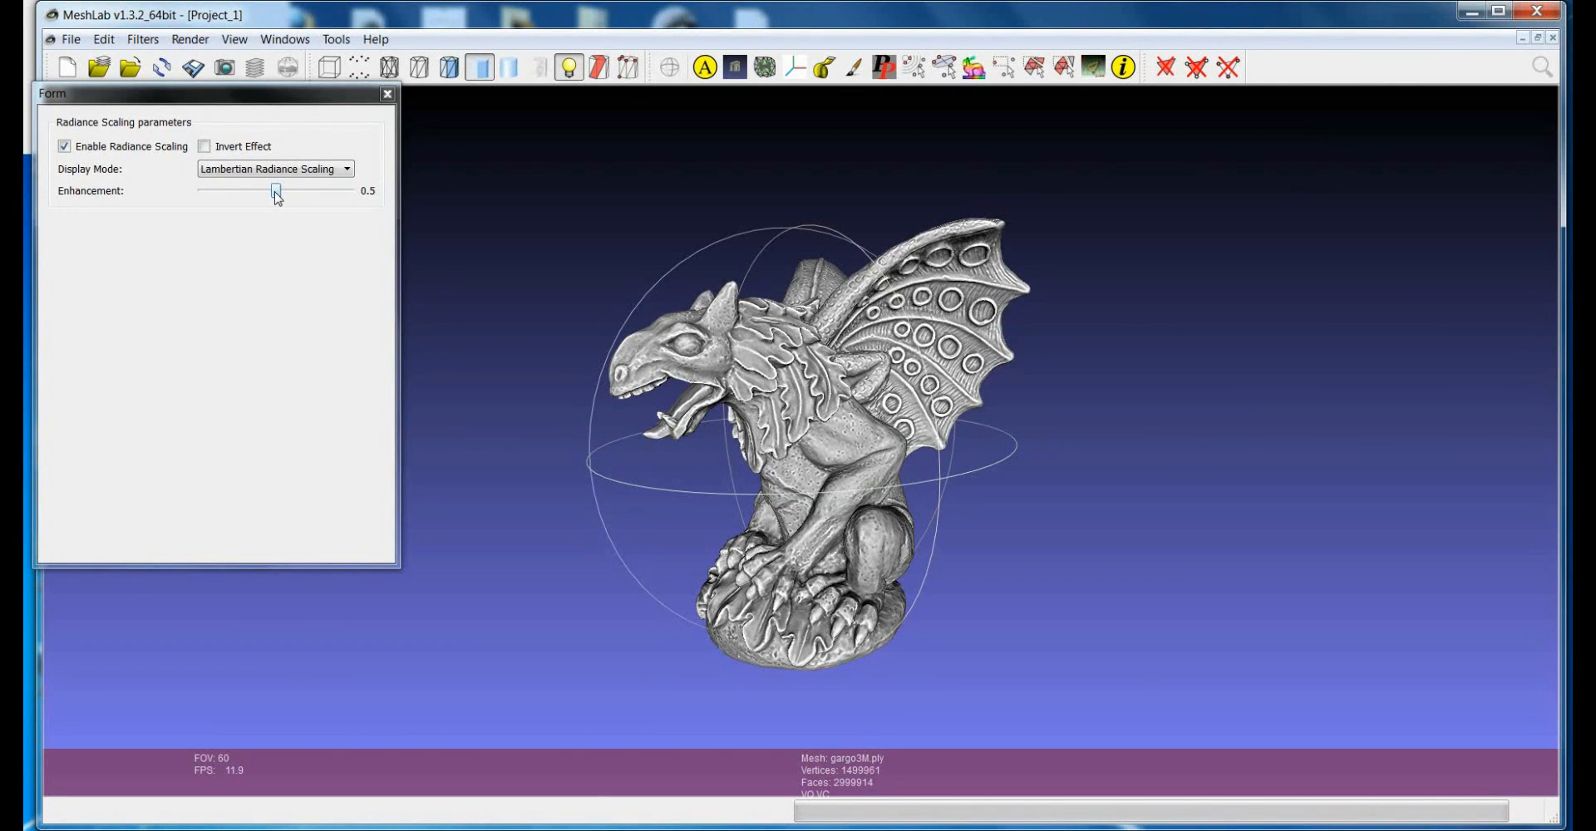
left_click_drag(274, 191, 278, 191)
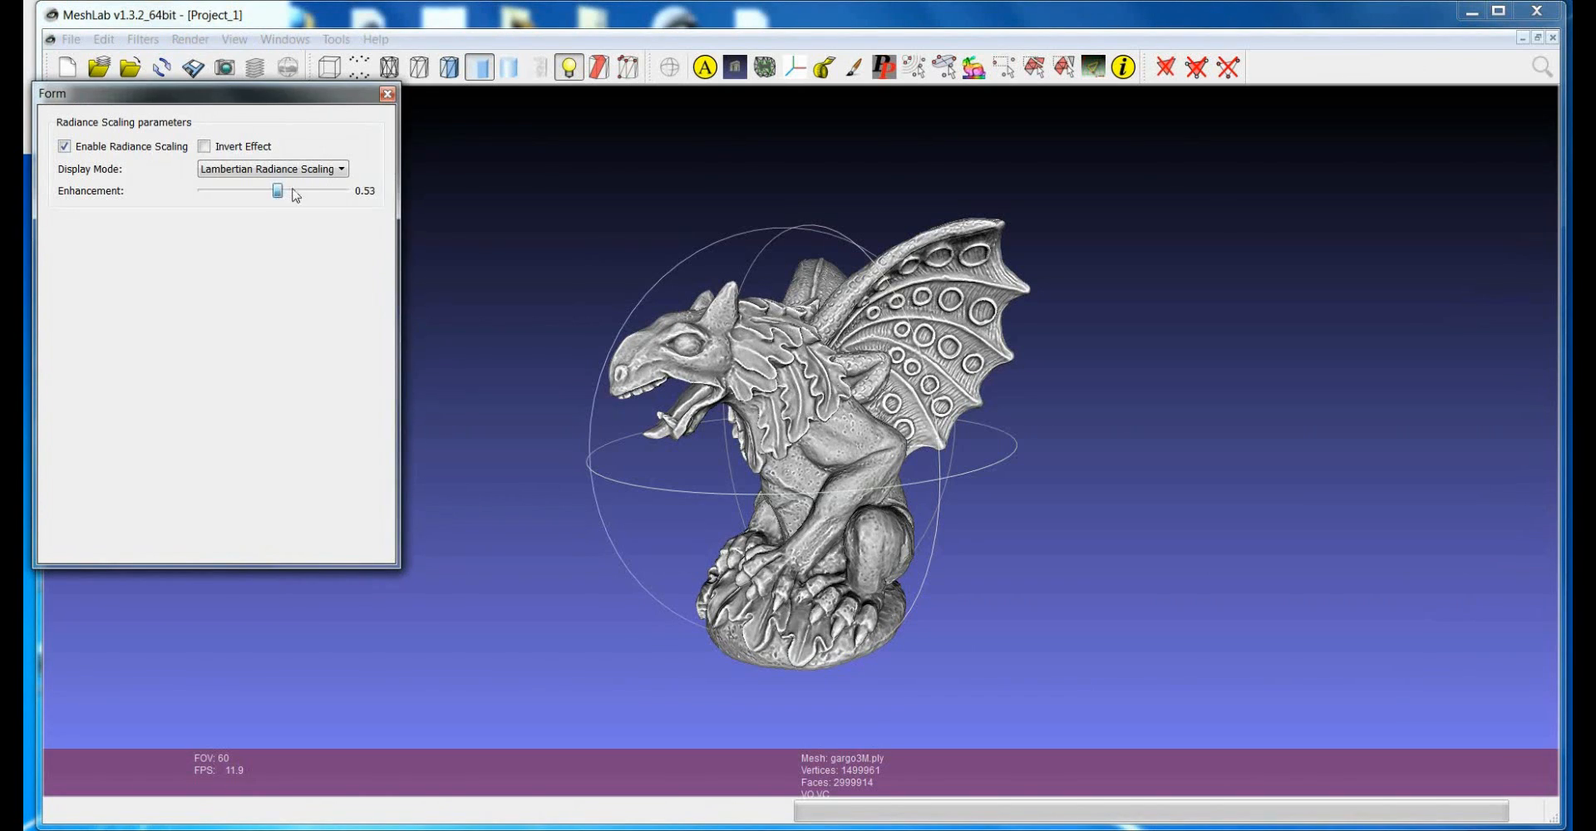
left_click_drag(277, 191, 251, 191)
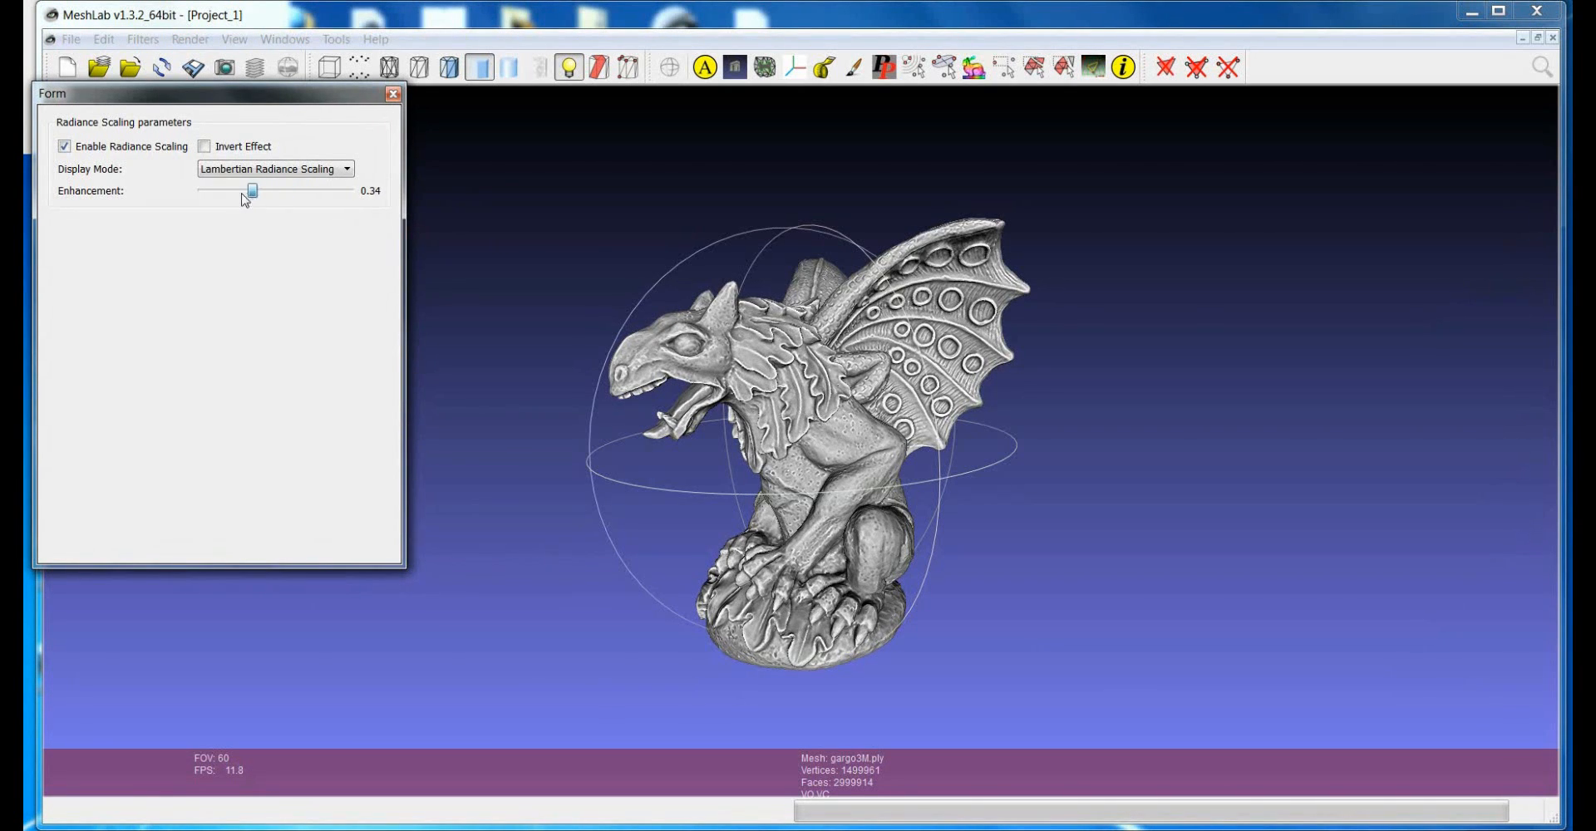
left_click_drag(251, 191, 250, 191)
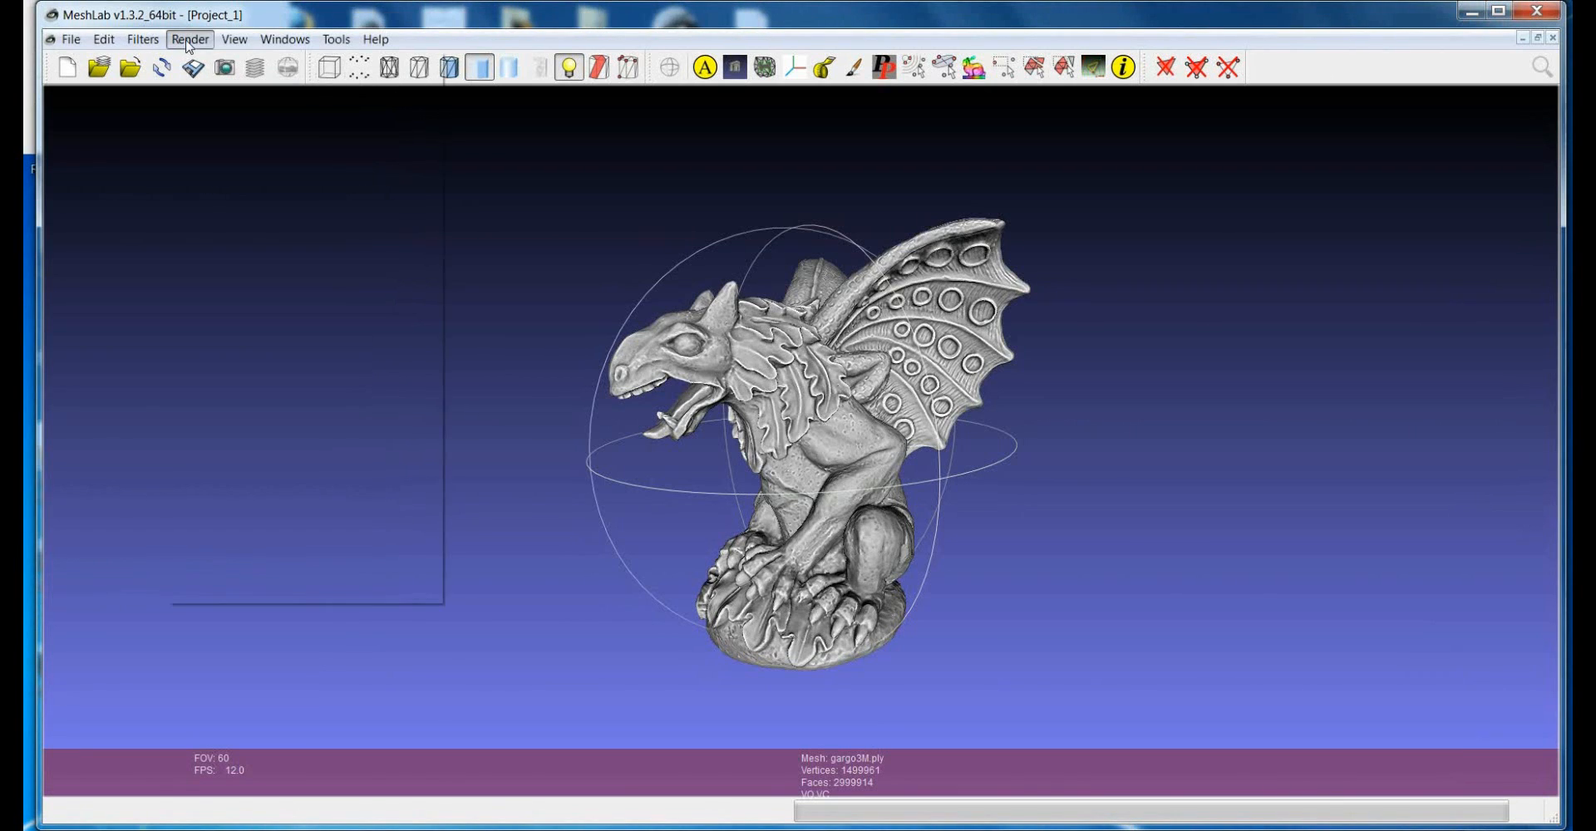
- Apply another lit shader with Kd 0.1 for a dark golden gargoyle, then close its parameters
left_click(190, 38)
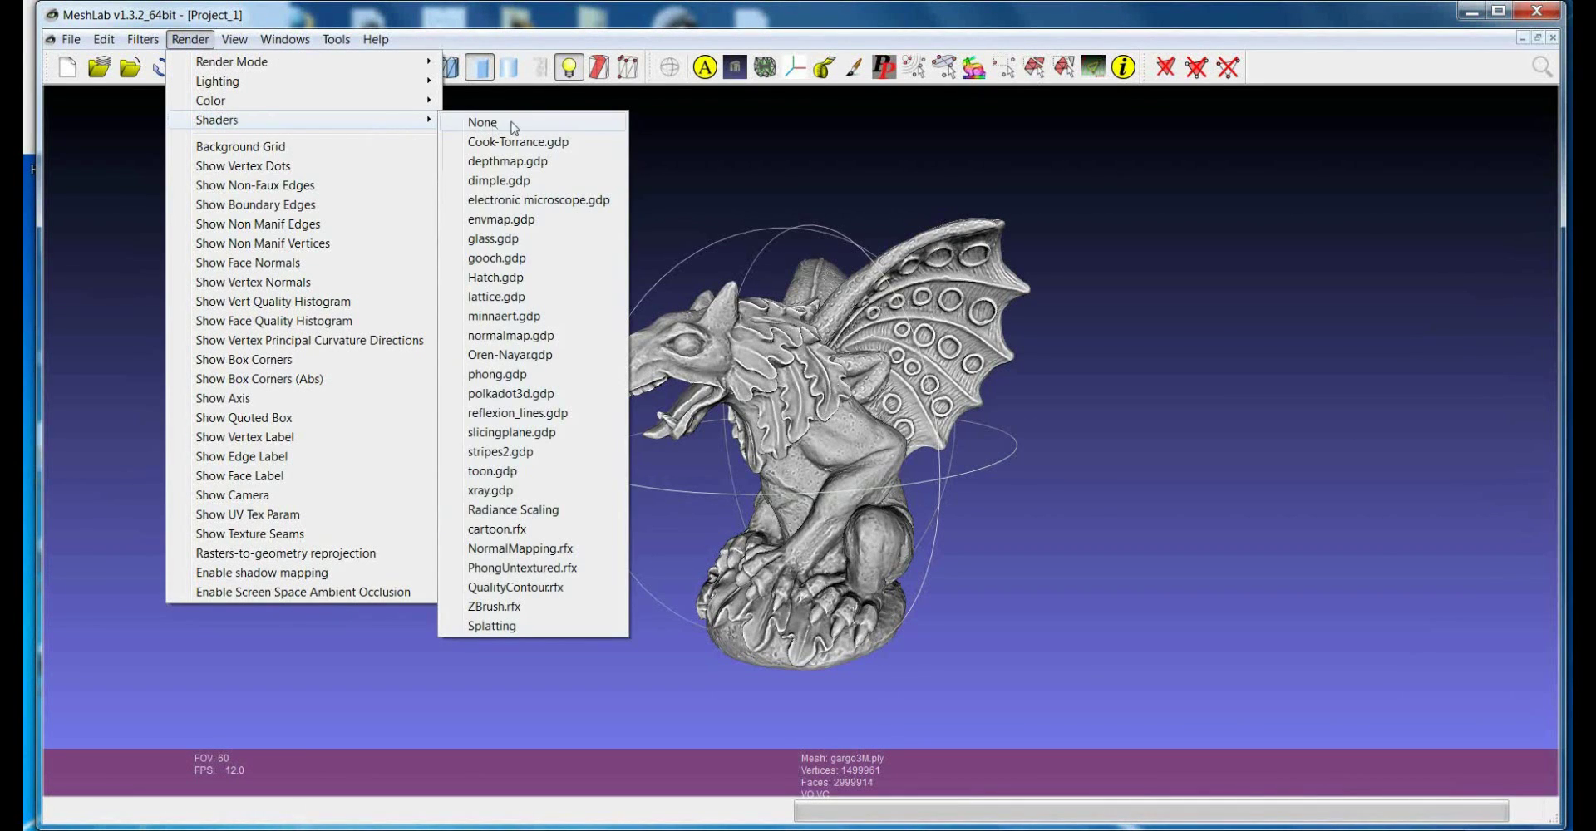
mouse_move(519, 508)
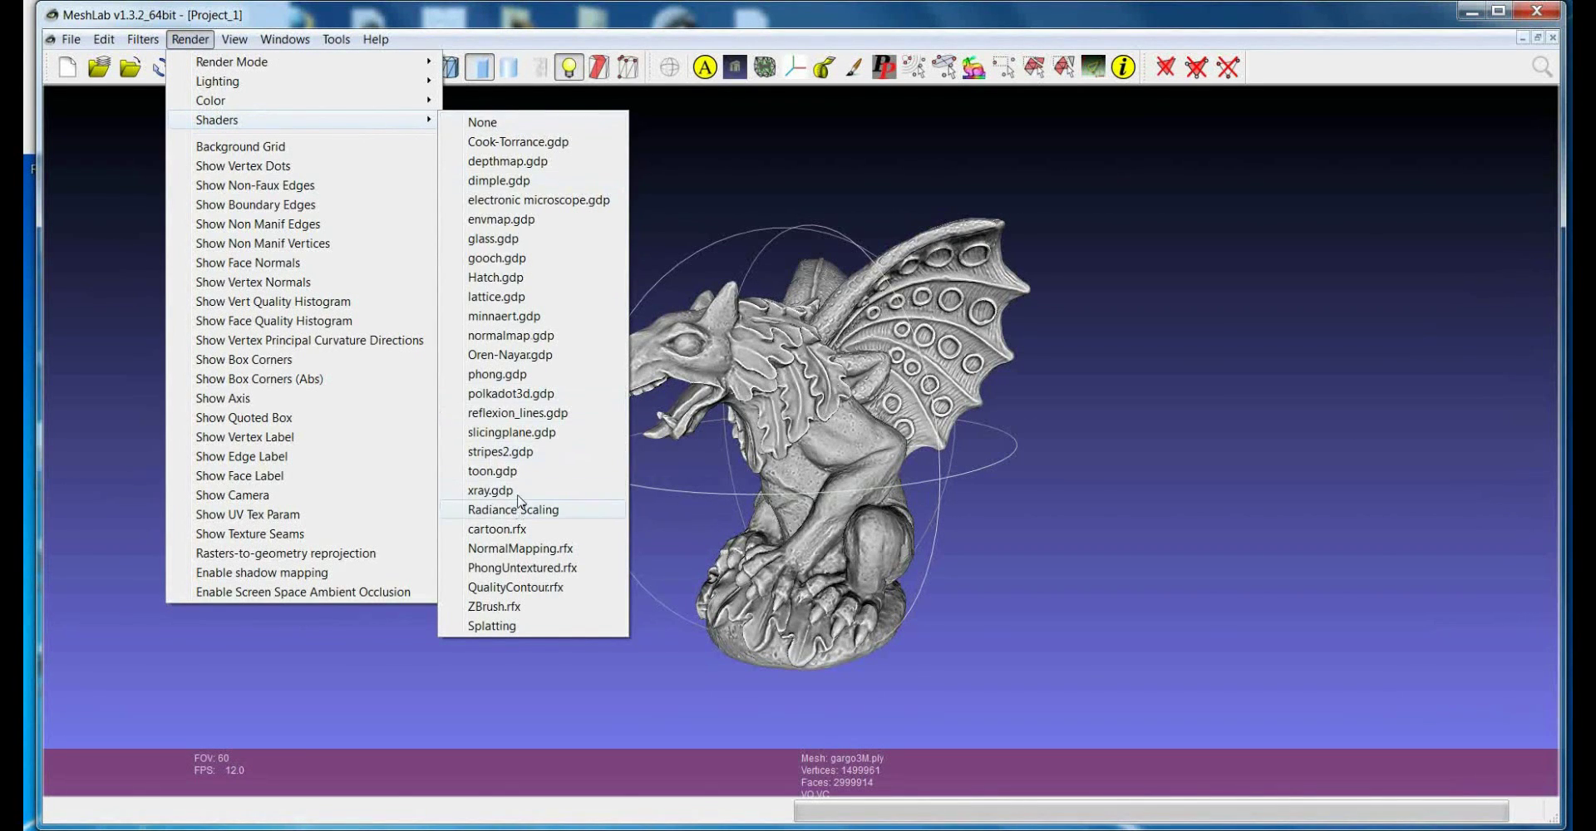
mouse_move(550, 334)
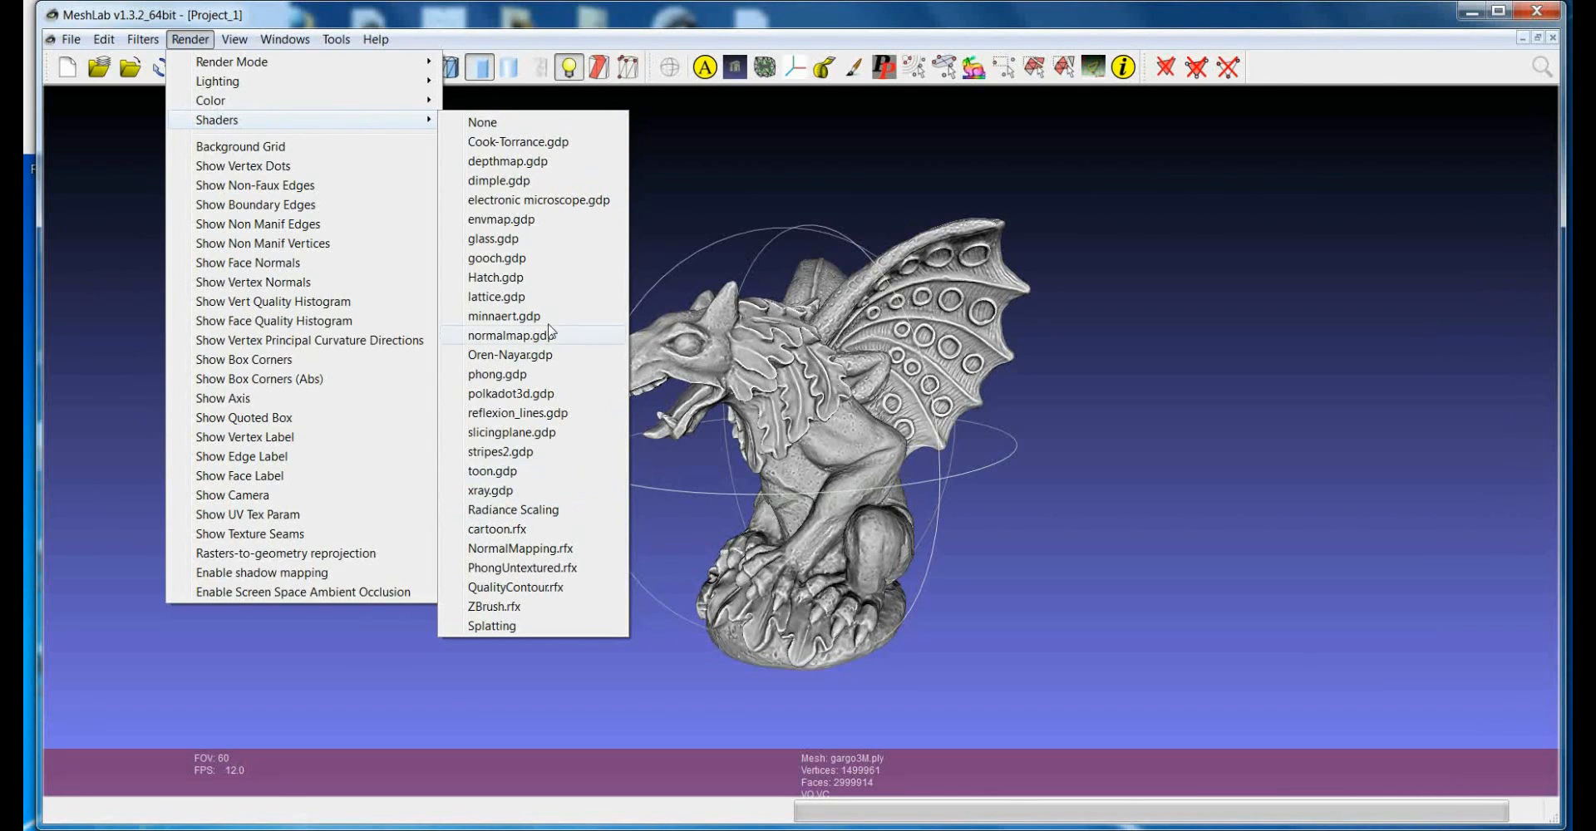
mouse_move(529, 262)
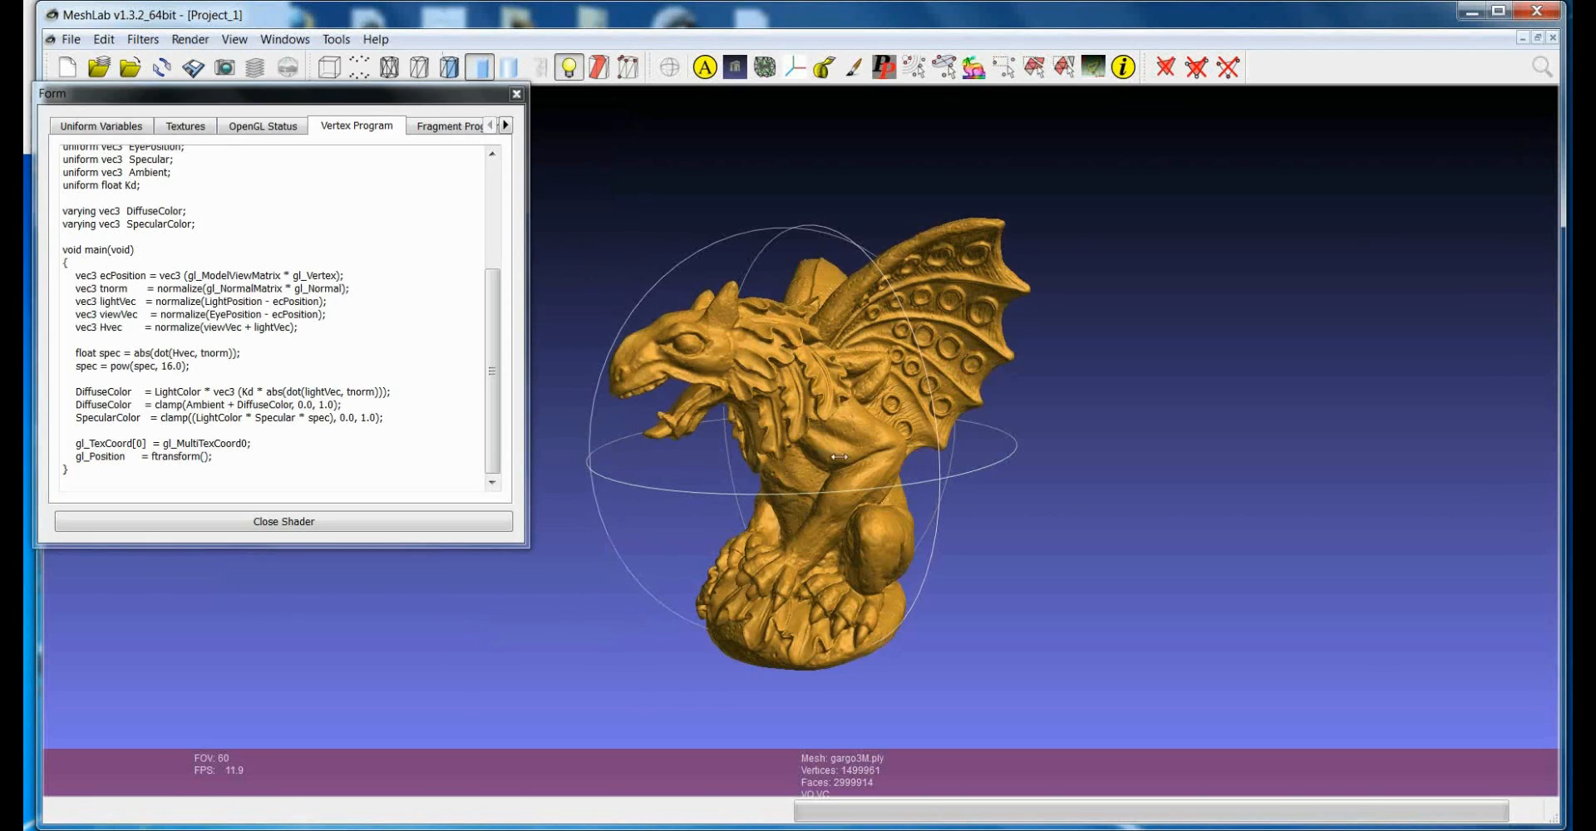
left_click(101, 125)
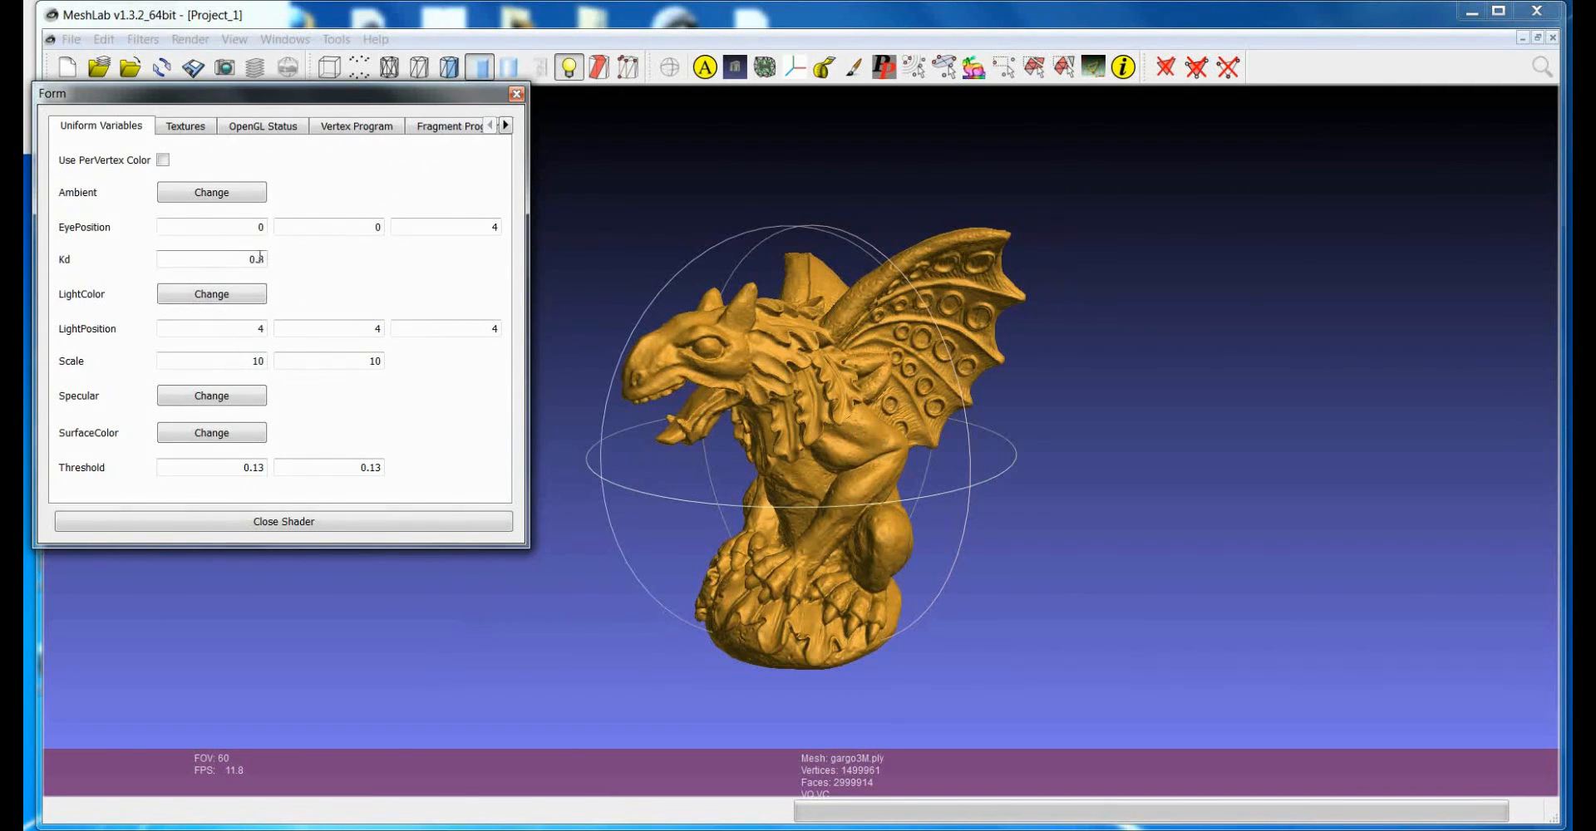
left_click(283, 521)
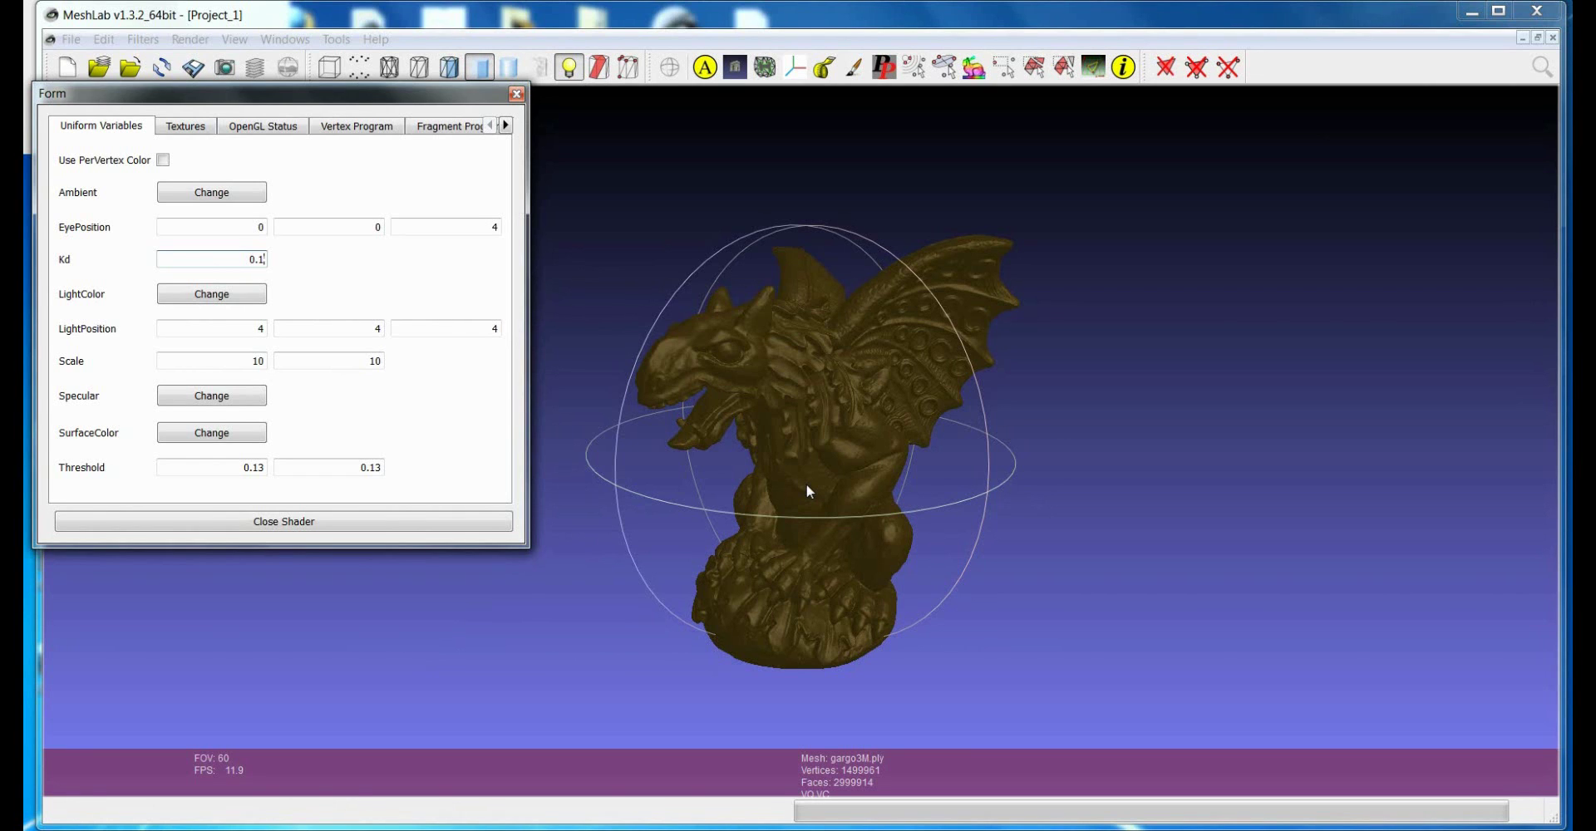
left_click(515, 93)
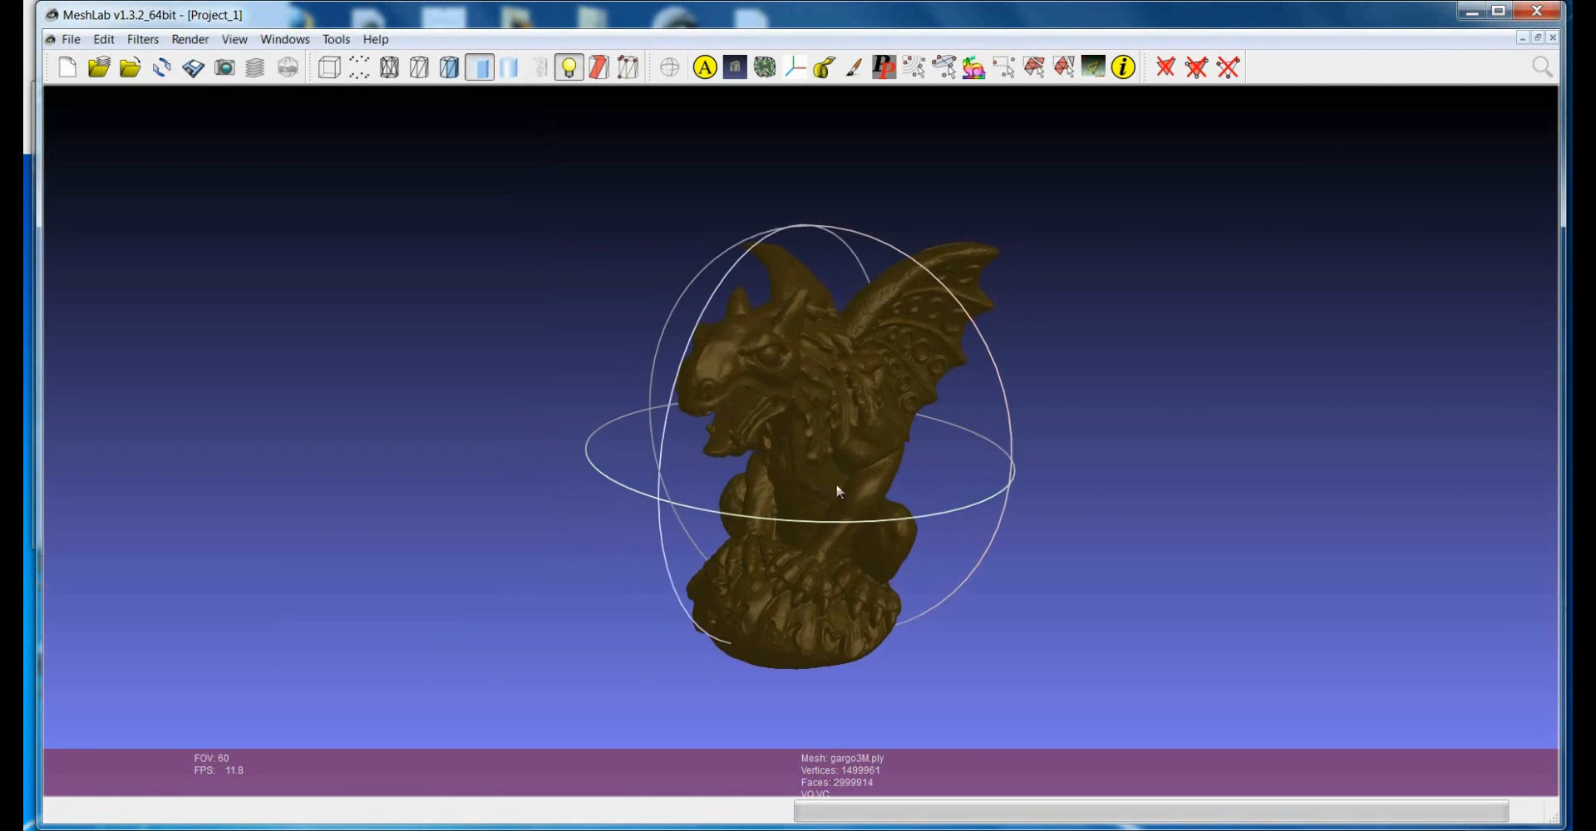
- Orbit the dark golden gargoyle past its back, wings and top, ending near the front view
left_click_drag(834, 492, 907, 472)
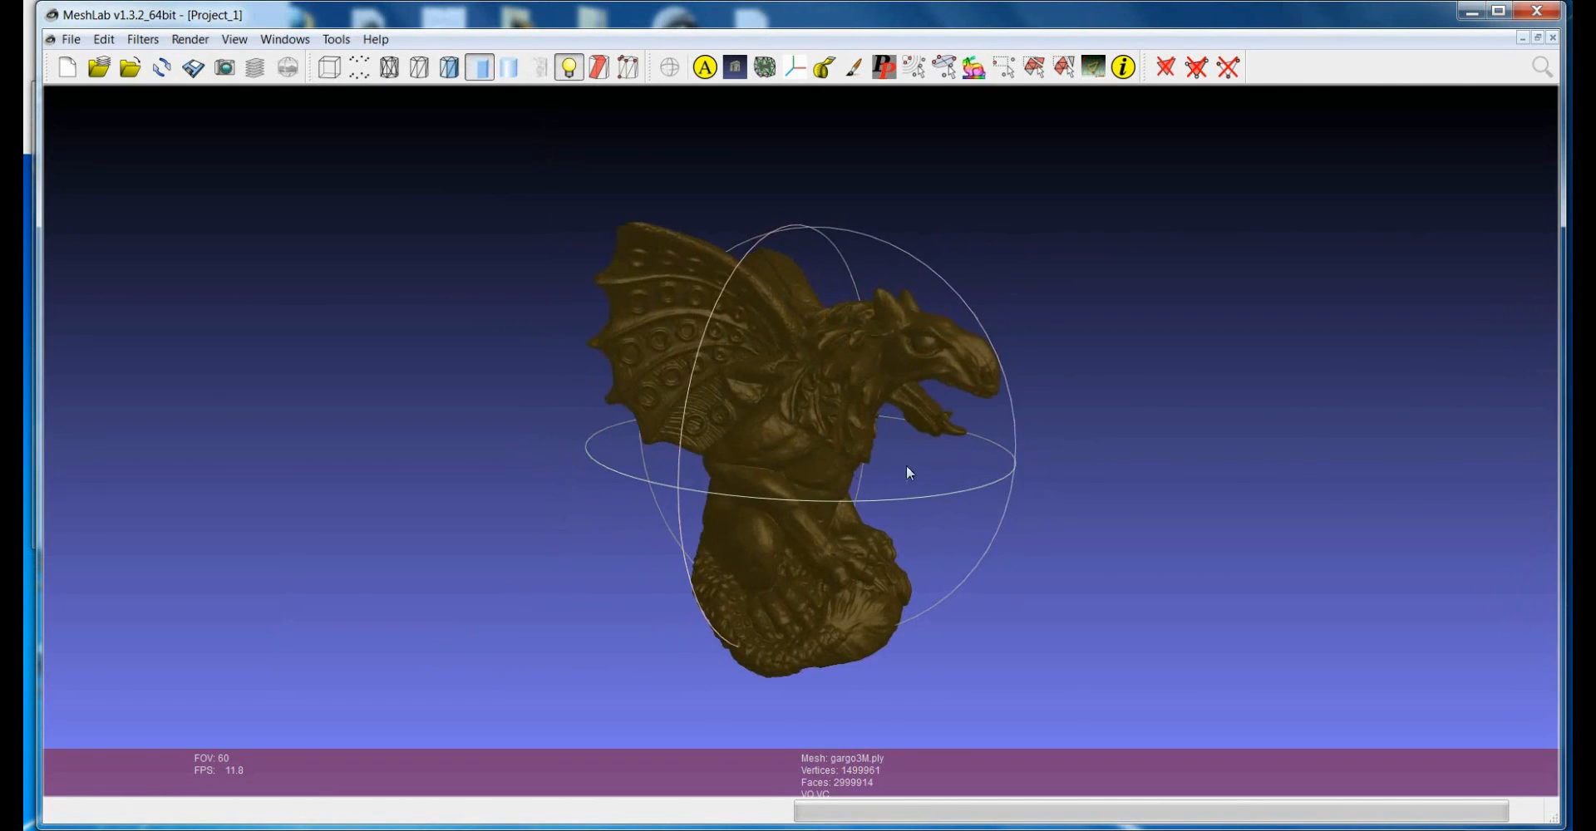
left_click_drag(909, 474, 857, 478)
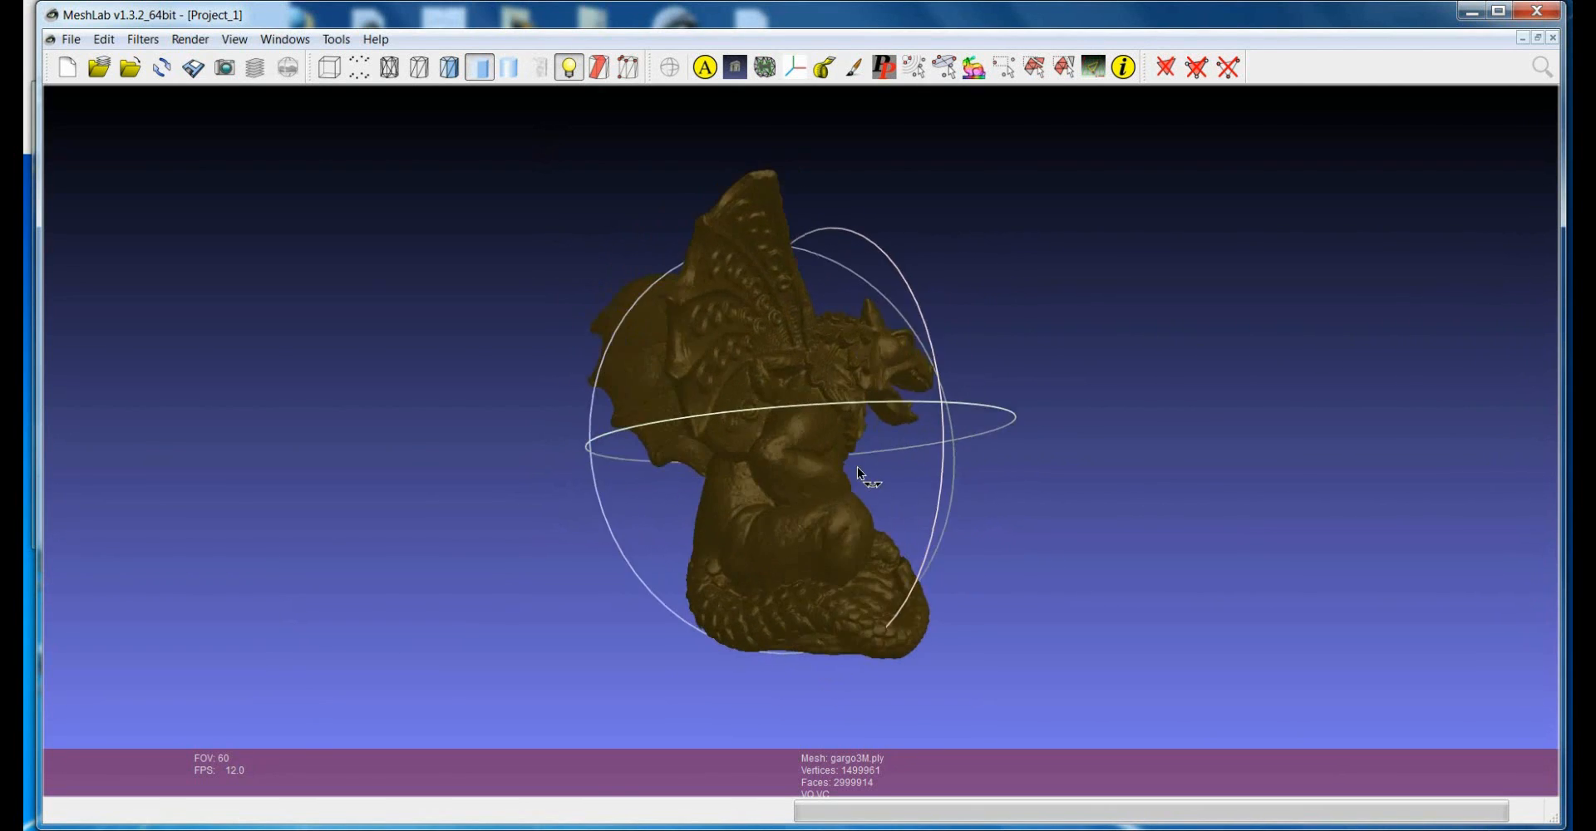
left_click_drag(859, 473, 728, 457)
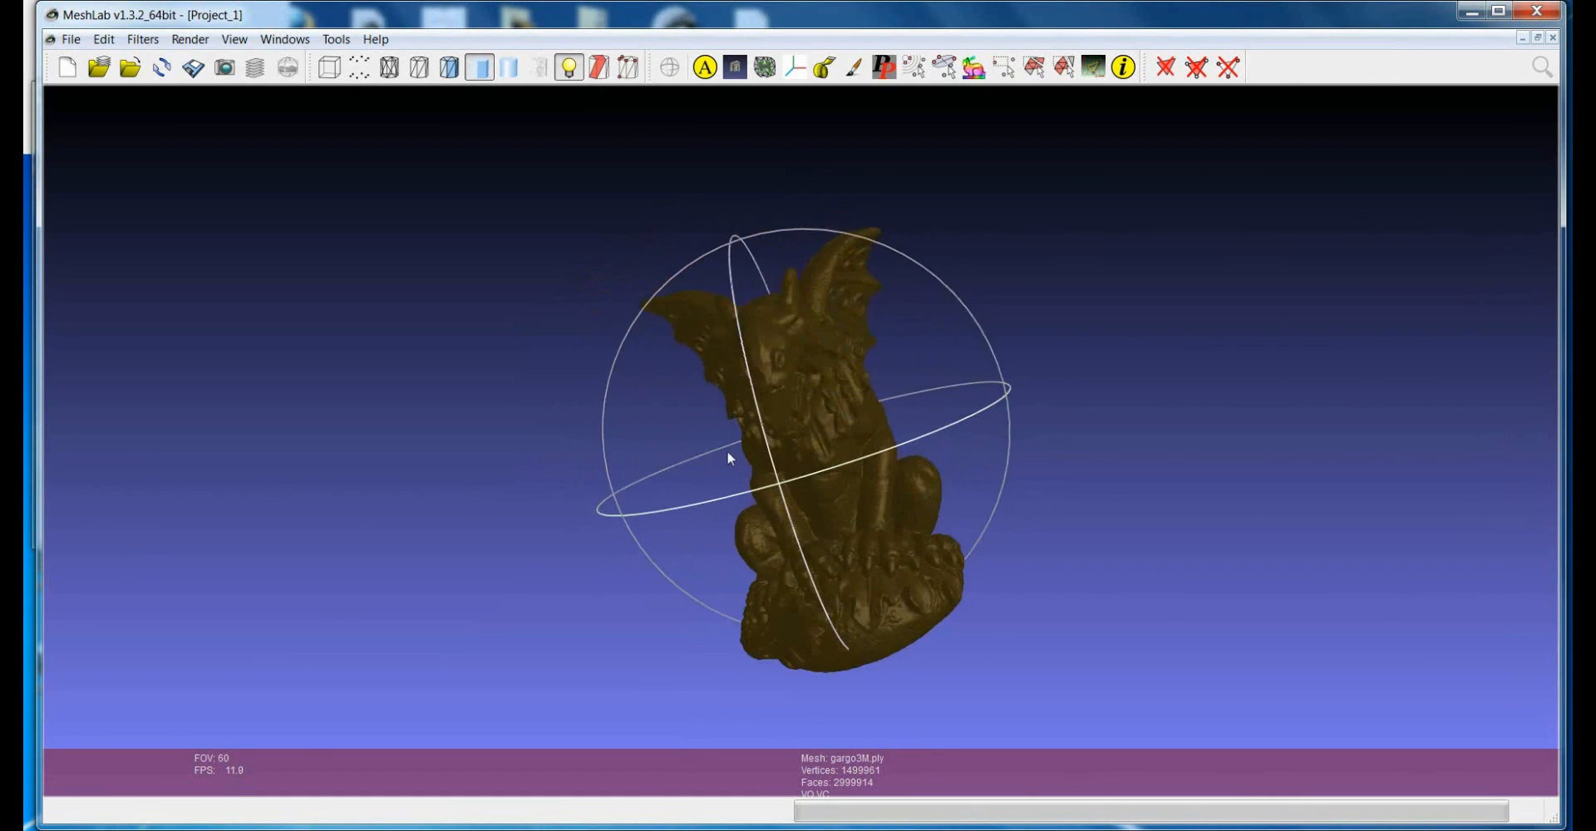
left_click_drag(728, 457, 840, 527)
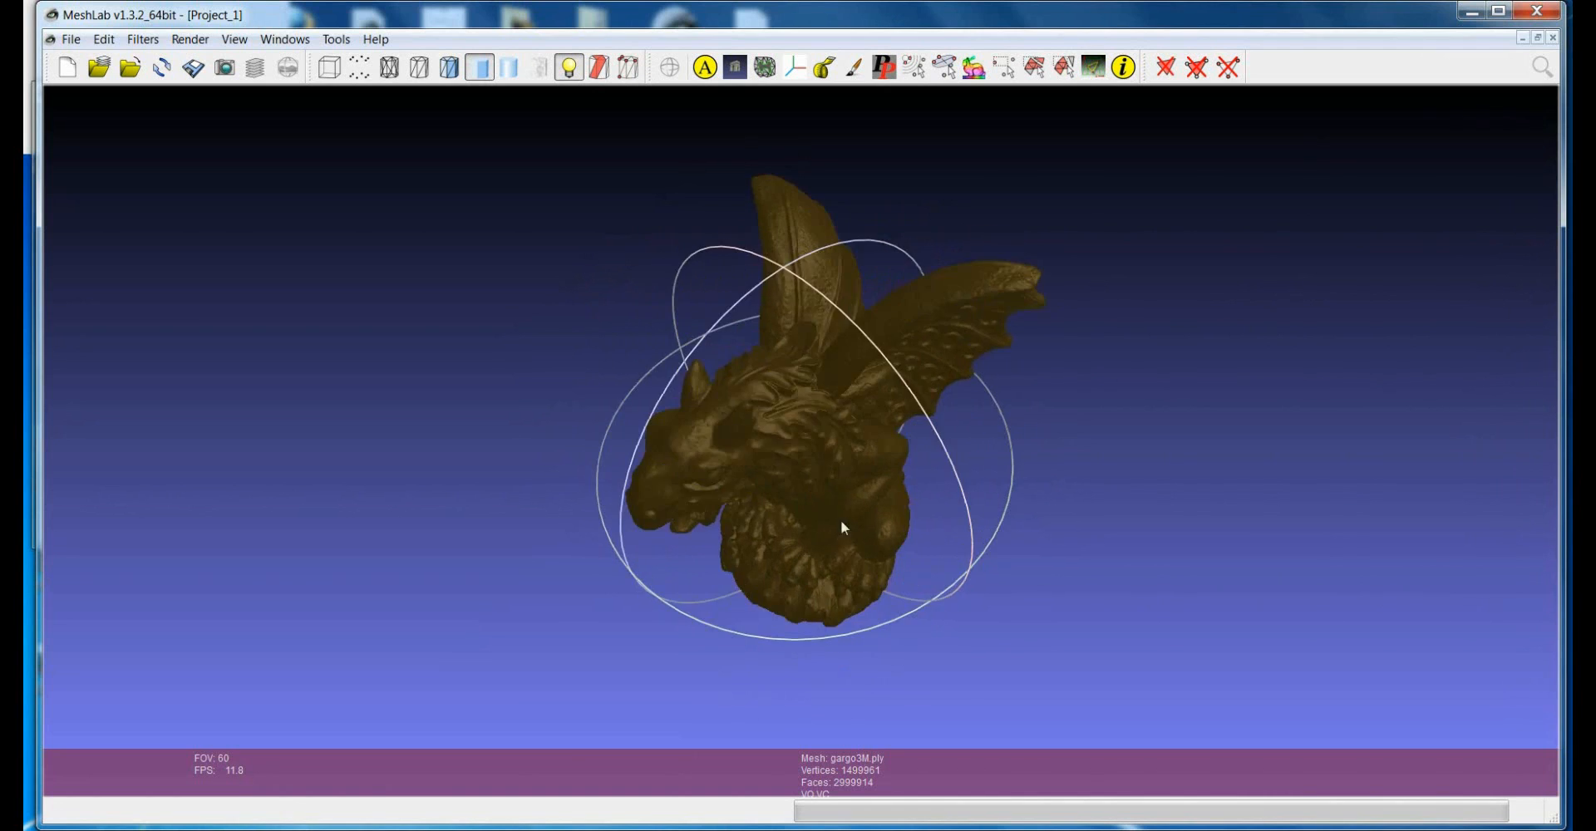
left_click_drag(844, 527, 796, 465)
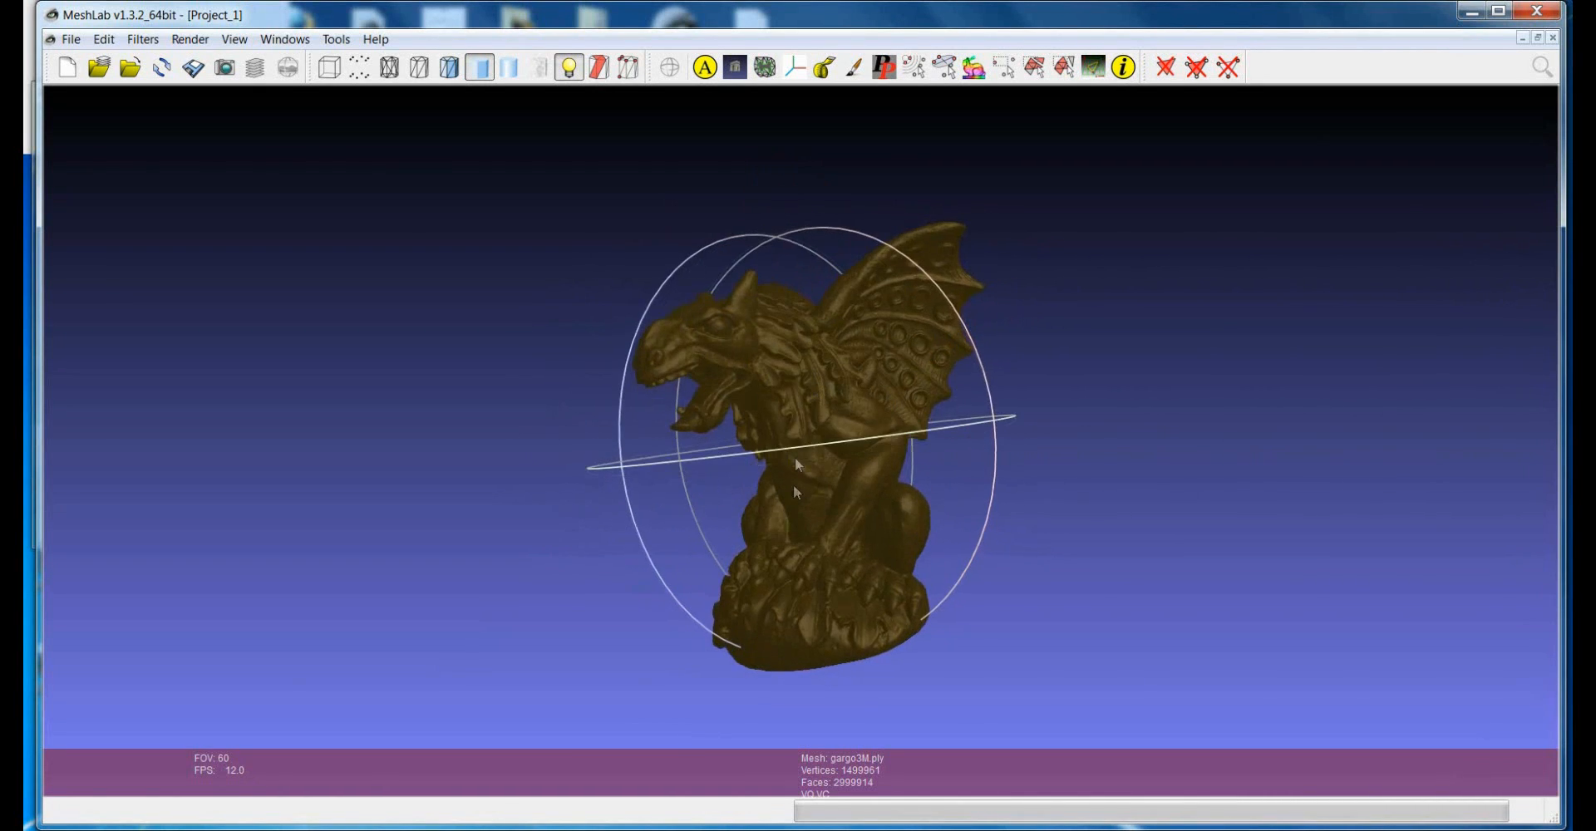
left_click_drag(796, 465, 904, 514)
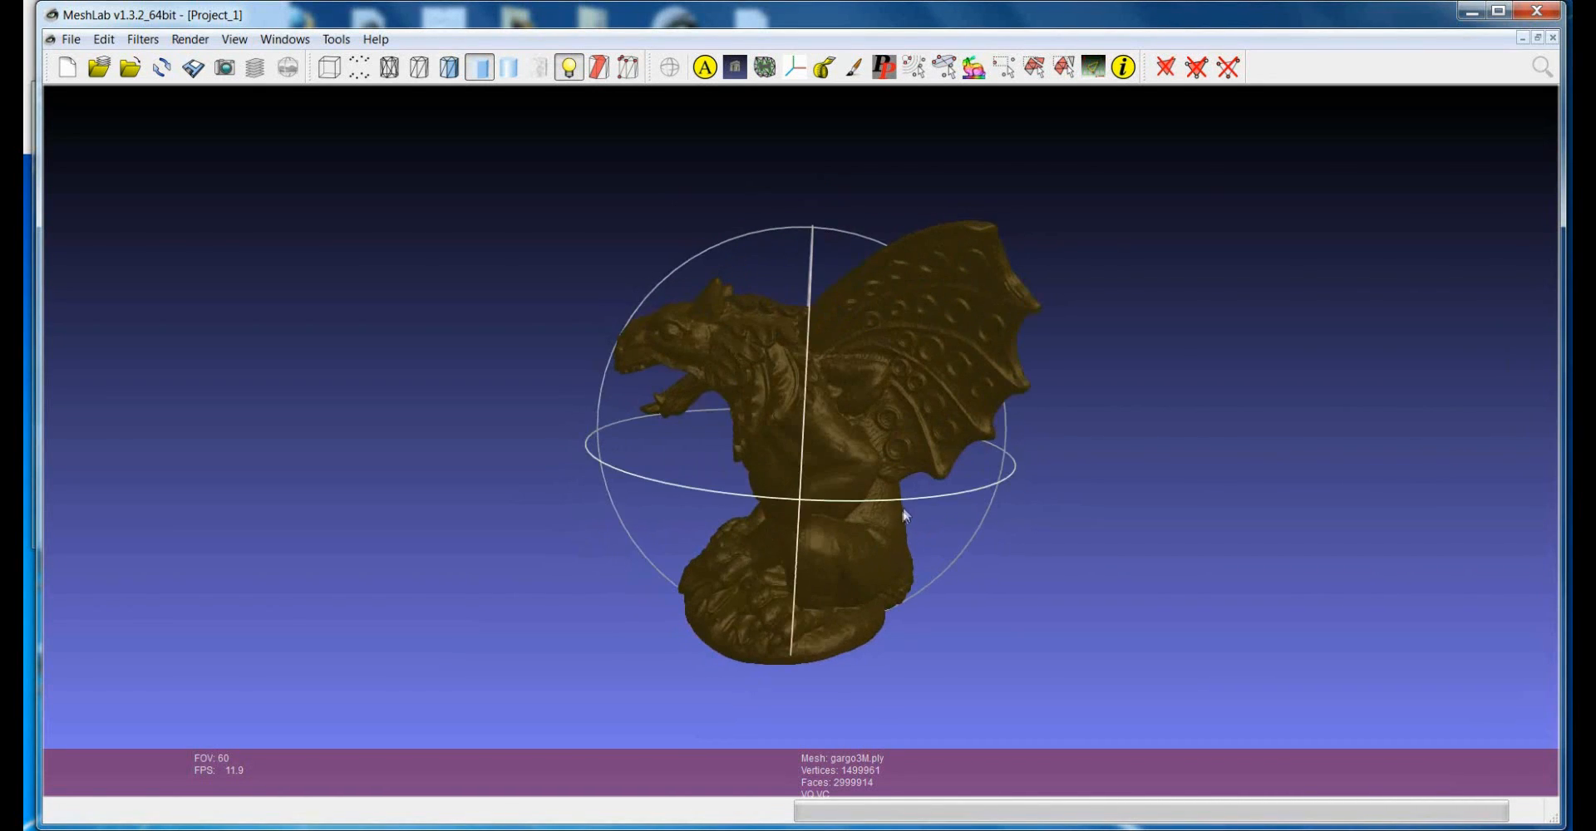
left_click_drag(905, 514, 855, 488)
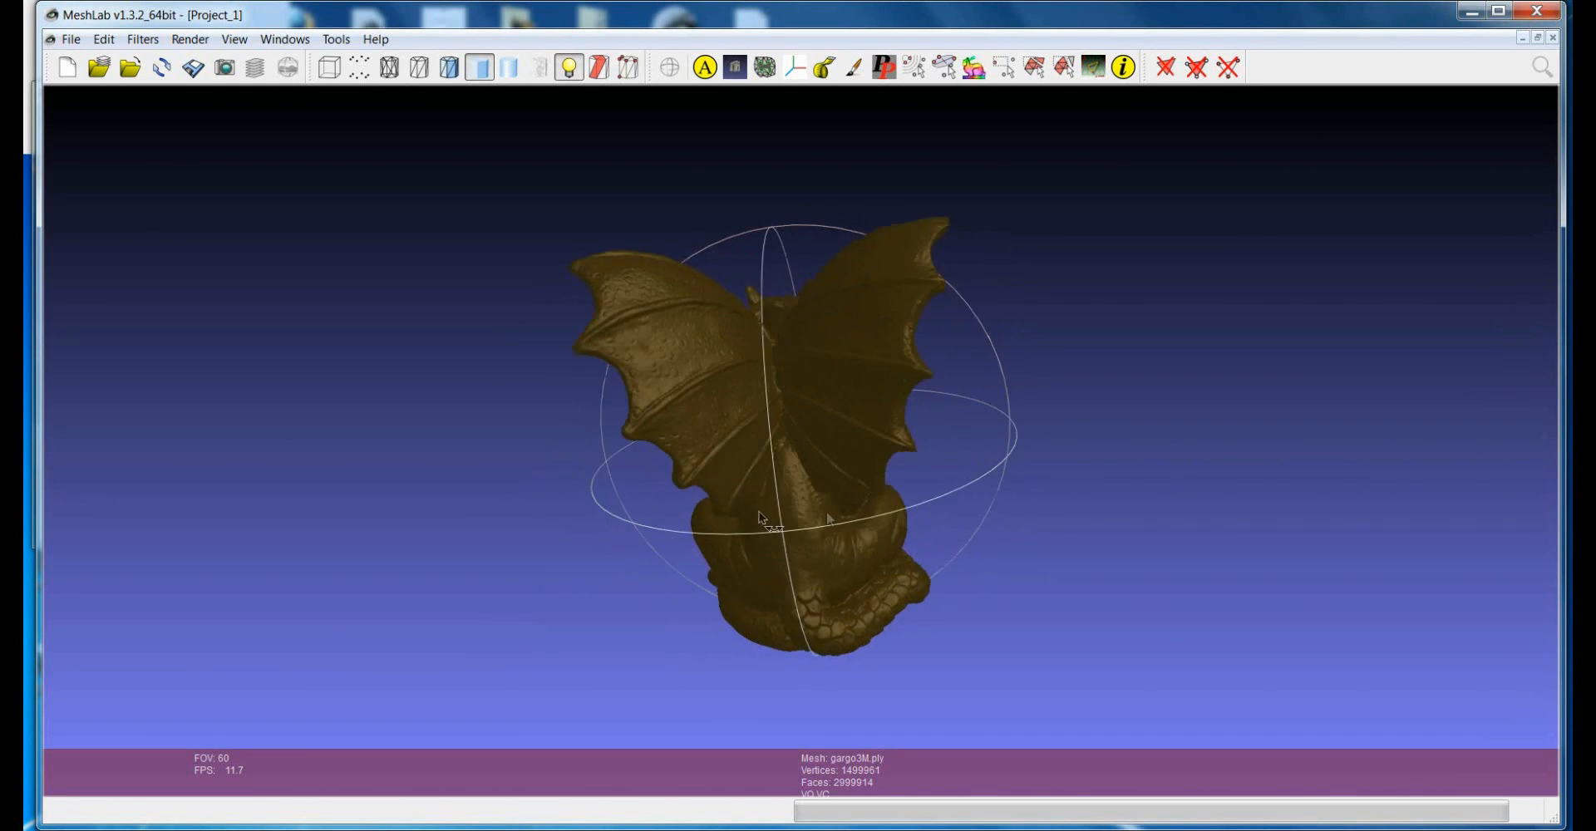
left_click_drag(758, 519, 901, 507)
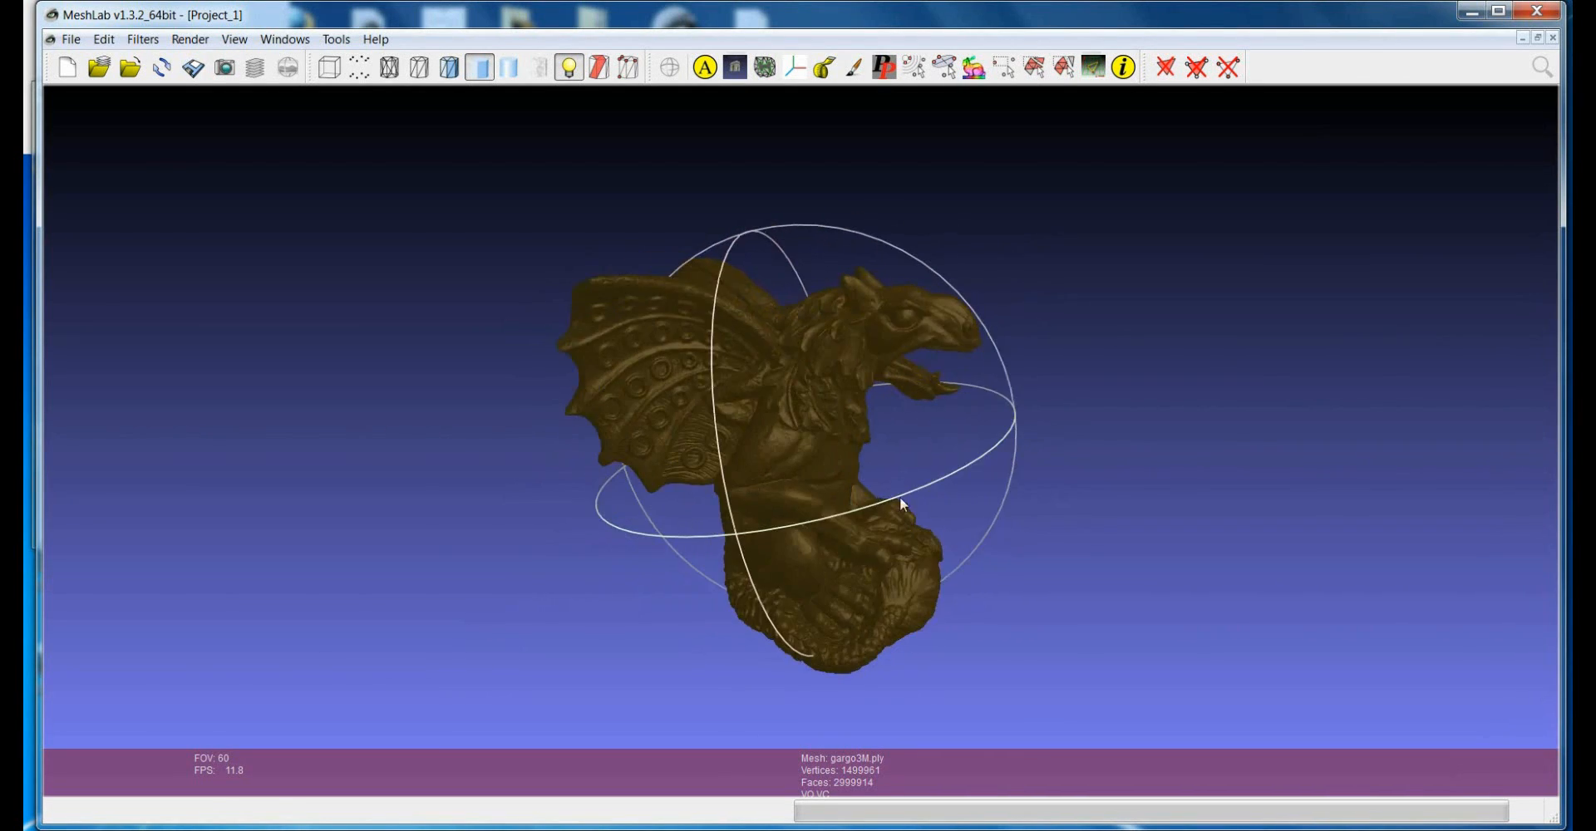
left_click_drag(901, 505, 747, 537)
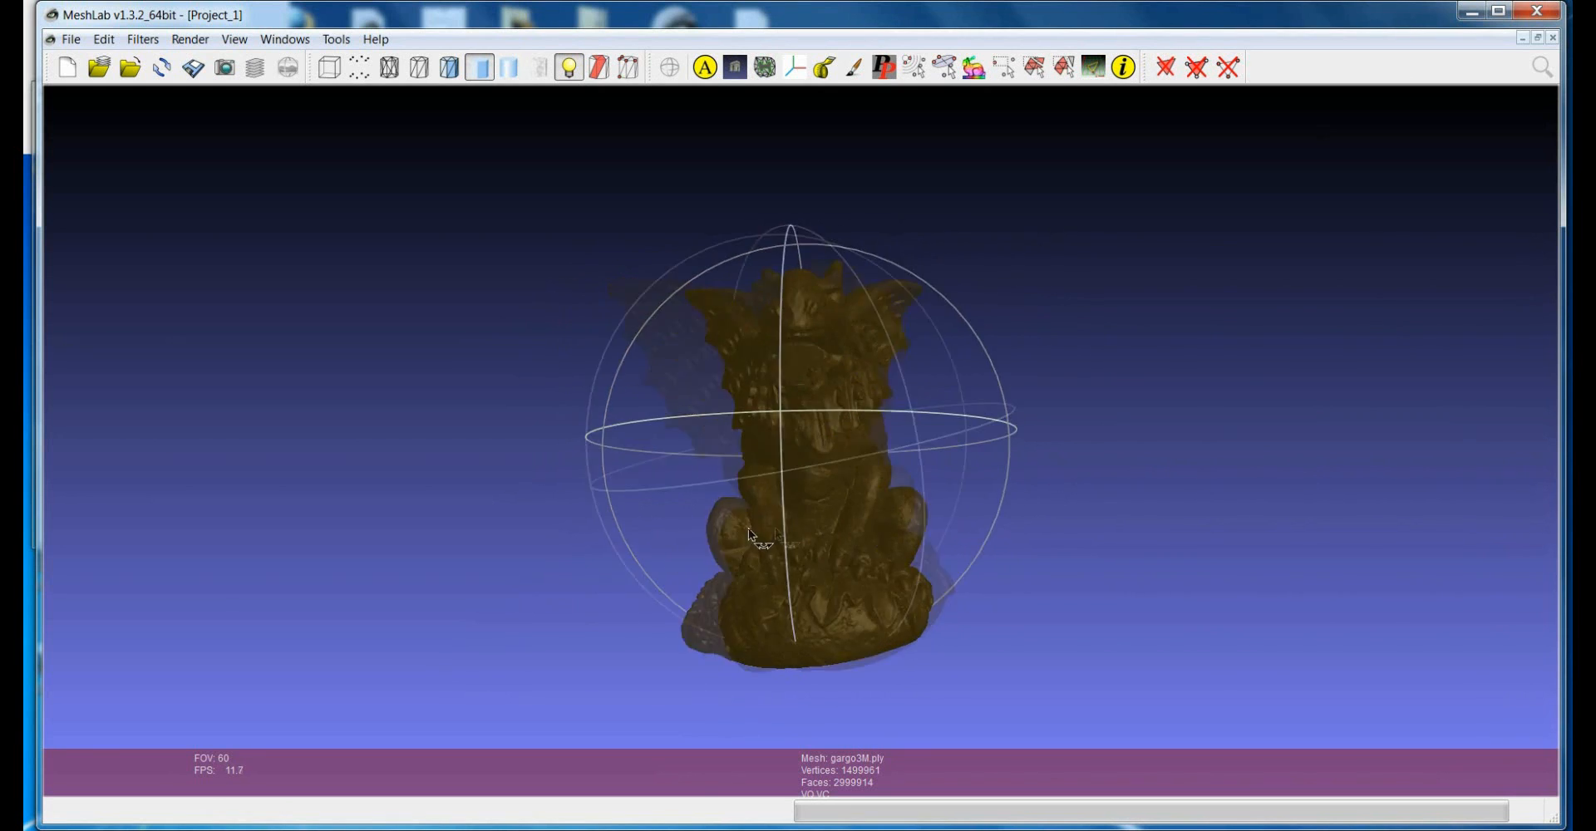
left_click_drag(758, 534, 810, 508)
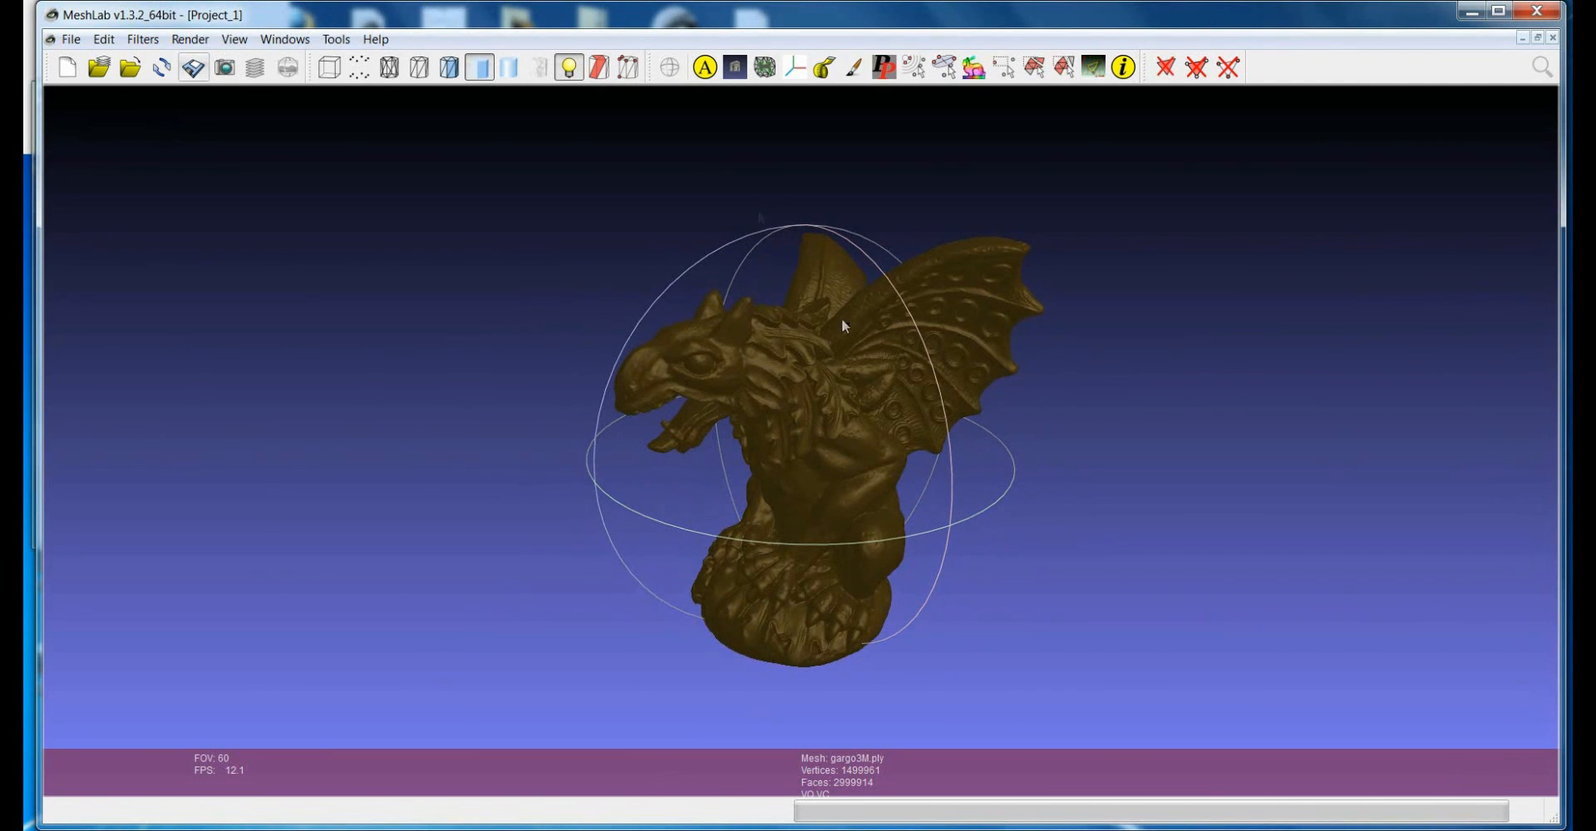
left_click_drag(839, 325, 824, 504)
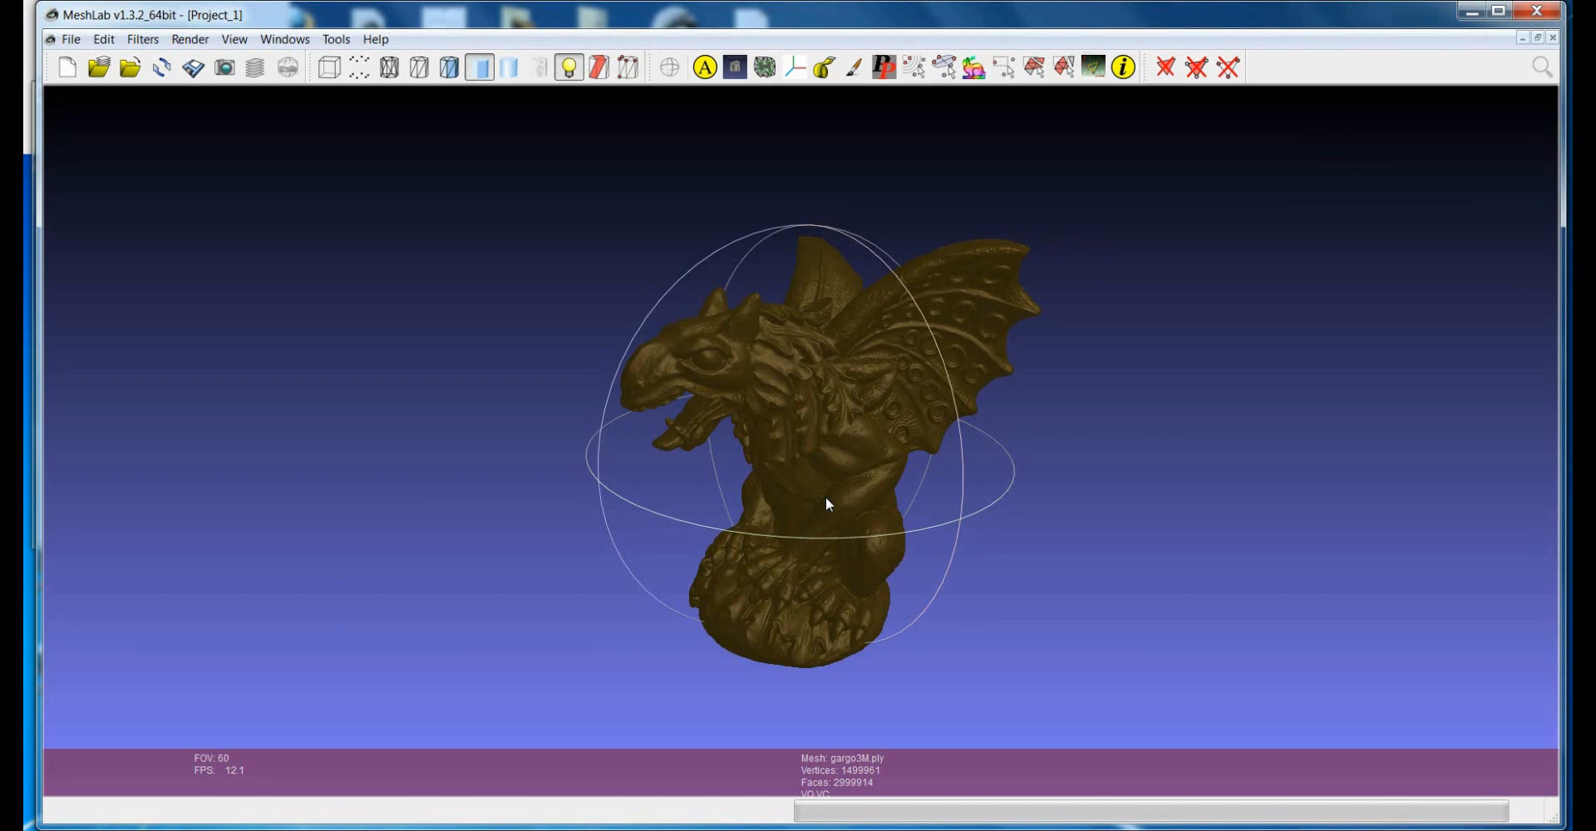
left_click(190, 39)
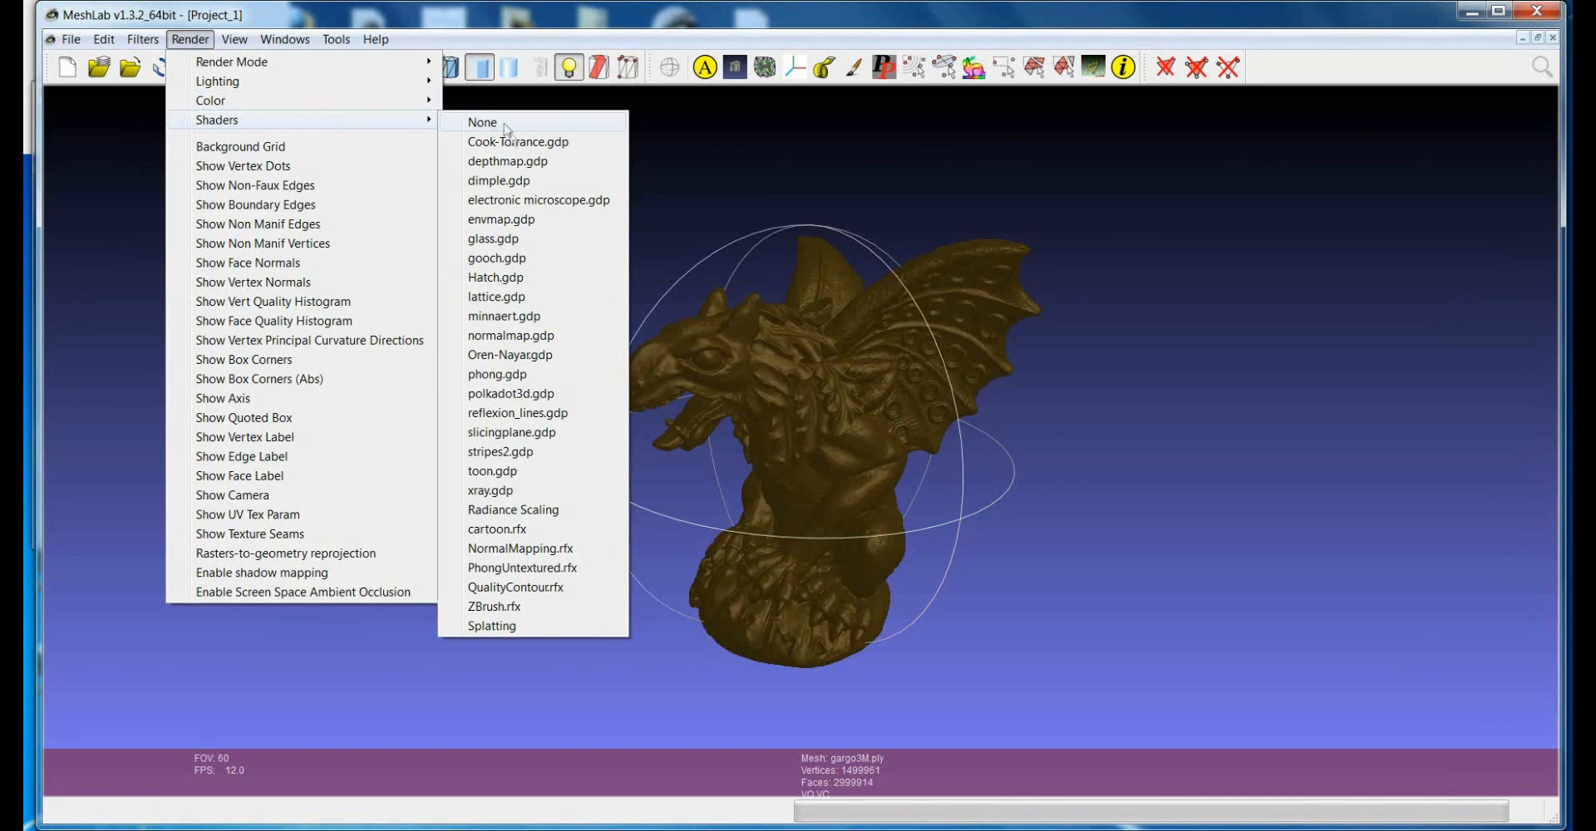
mouse_move(534, 354)
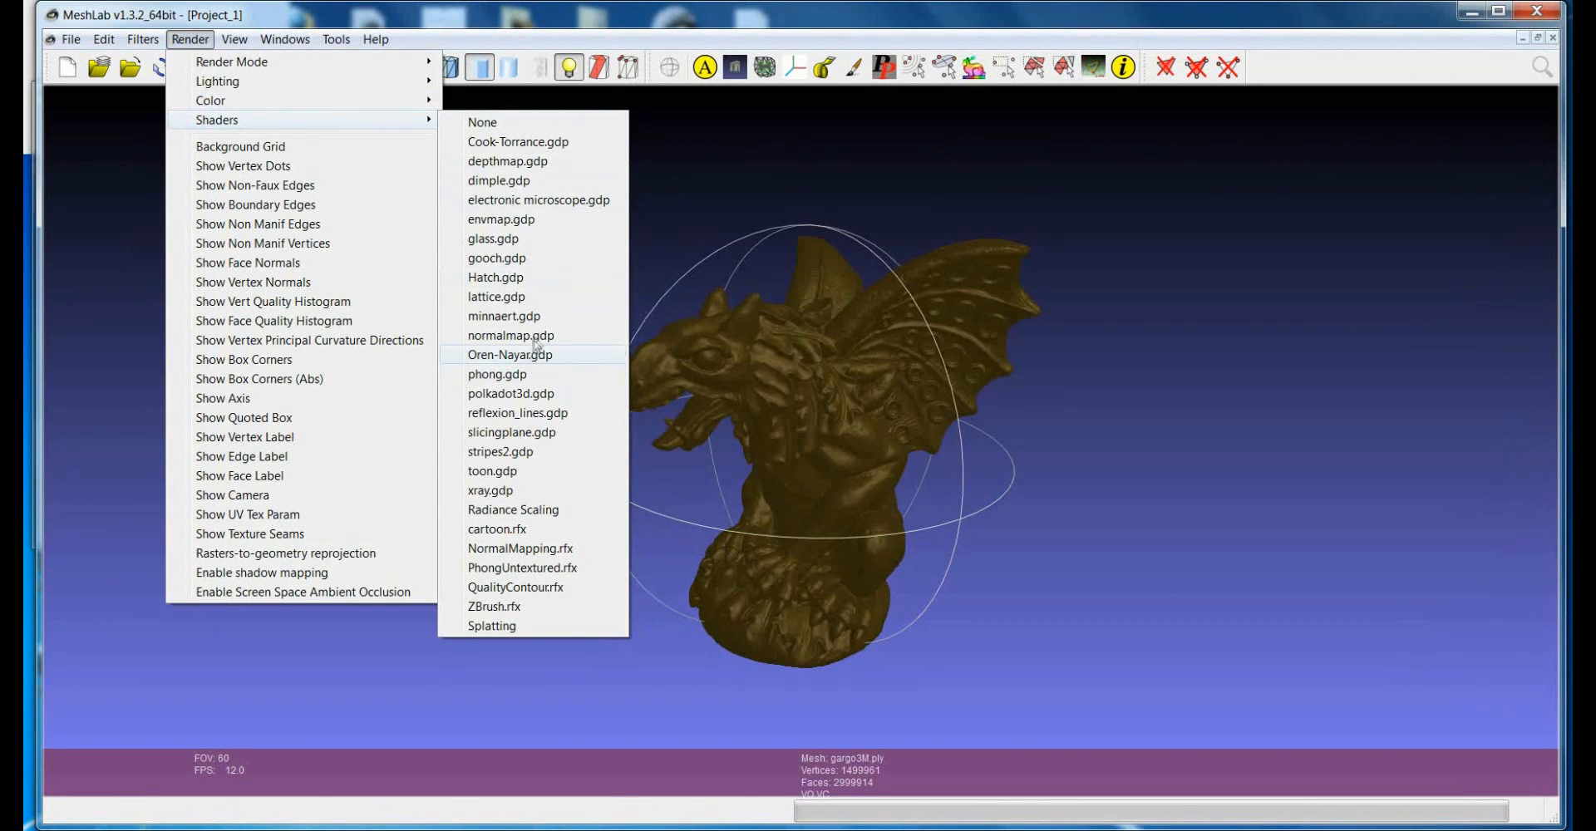
mouse_move(511, 334)
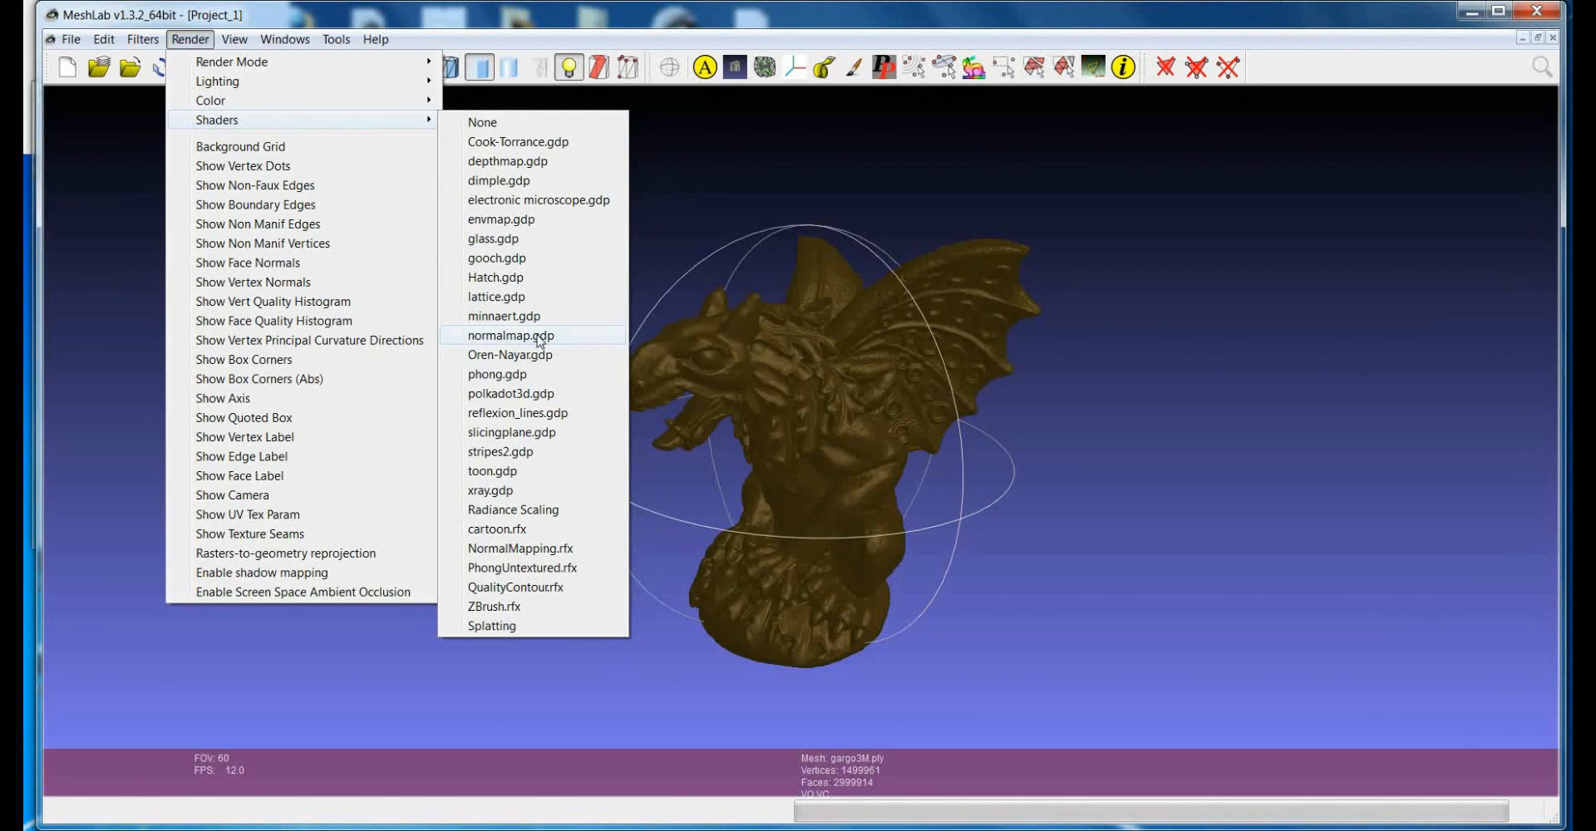
mouse_move(501, 316)
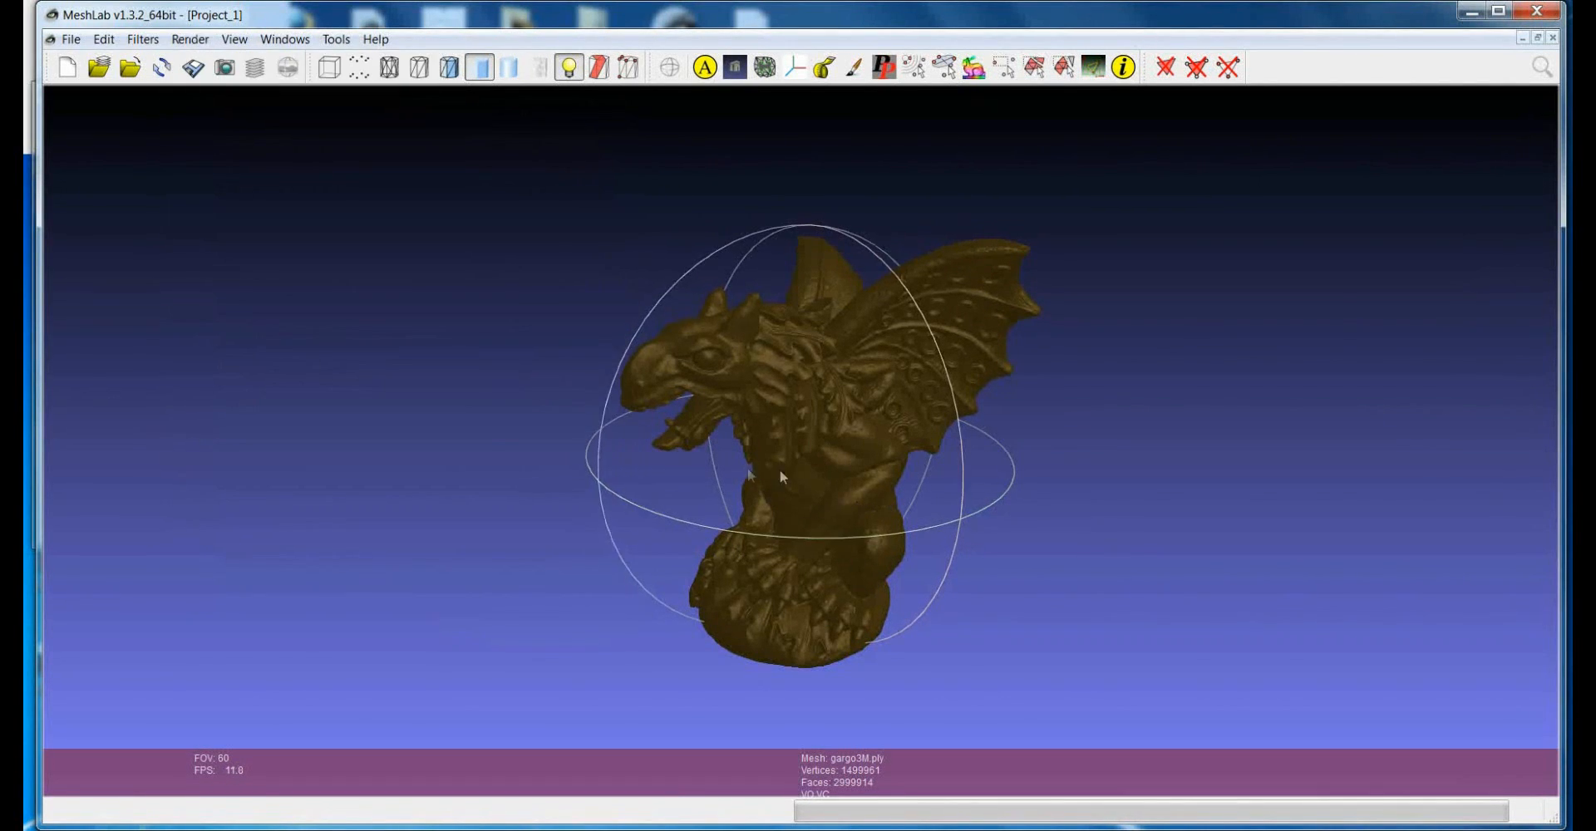
- Leave the shader unchanged and turn the gargoyle toward a frontal view
left_click_drag(778, 475, 881, 510)
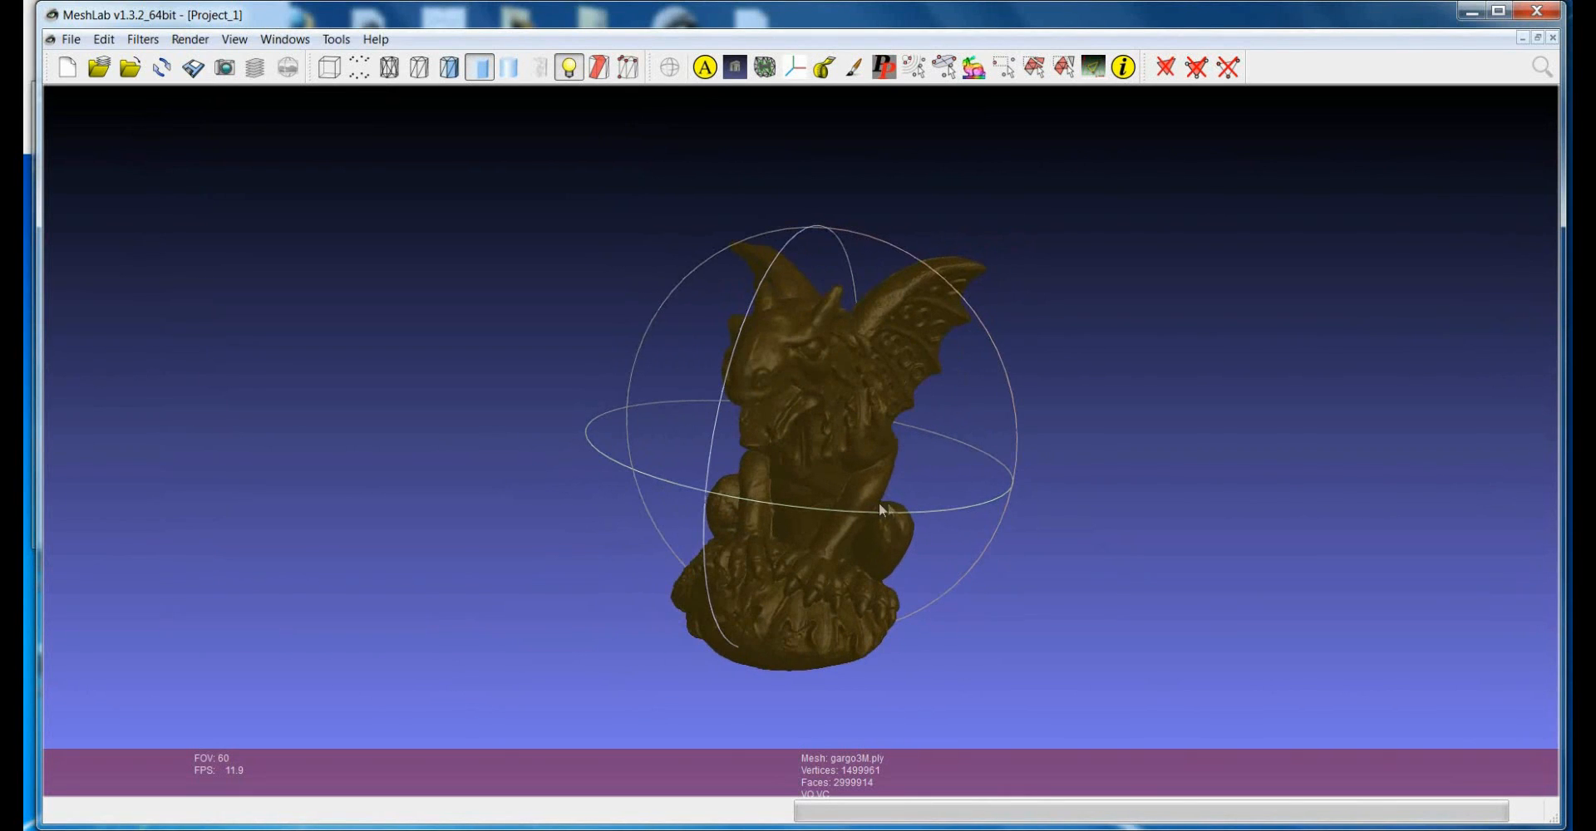